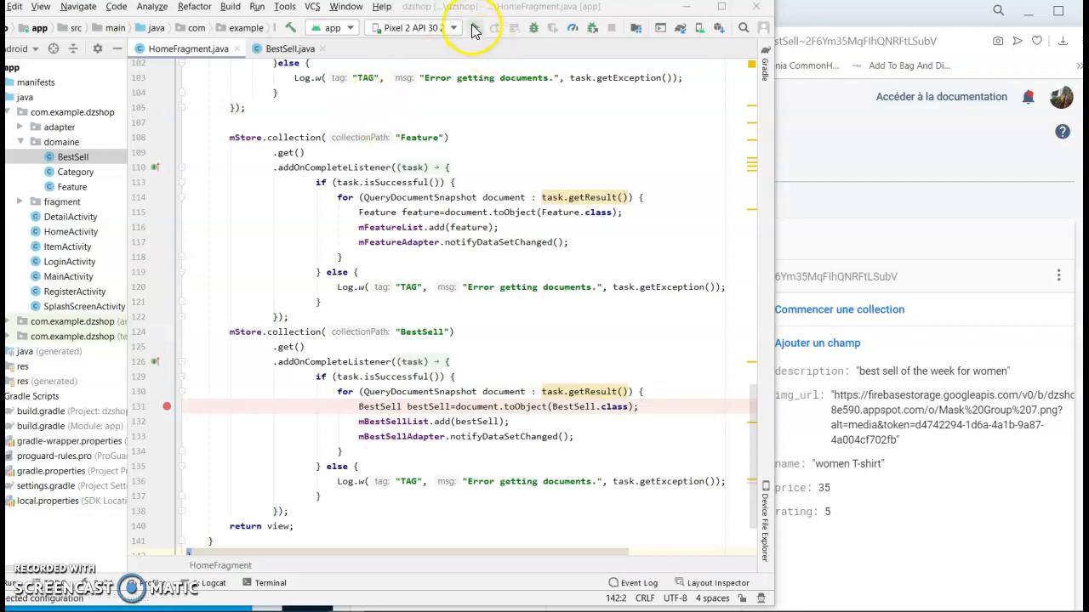
Step: Run the app configuration so Gradle builds and installs dshop on the Pixel 2 emulator
{"action": "left_click", "coordinate": [473, 27]}
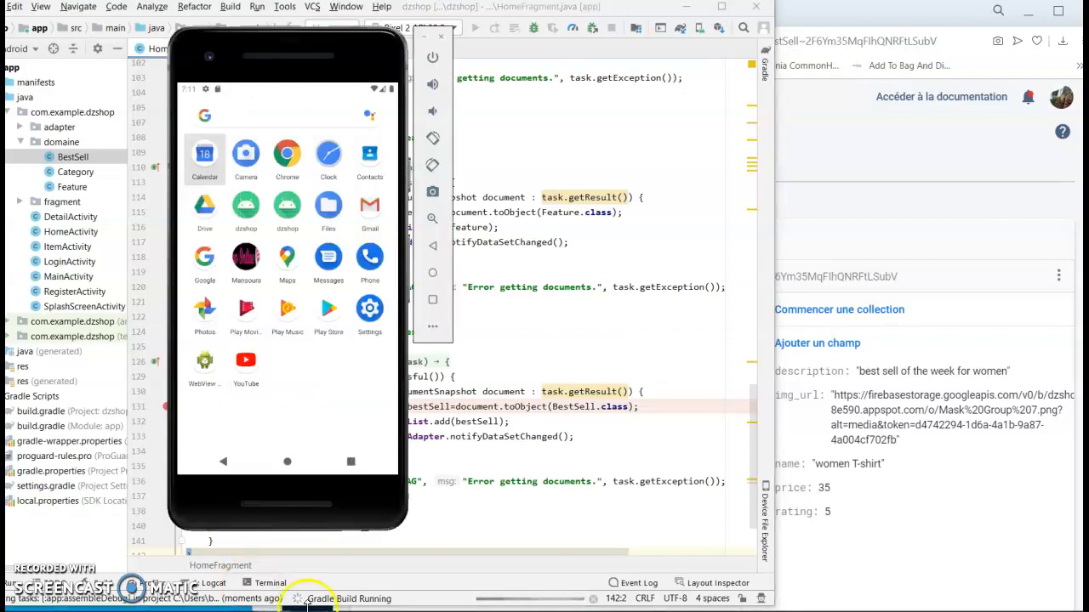
{"action": "left_click", "coordinate": [213, 582]}
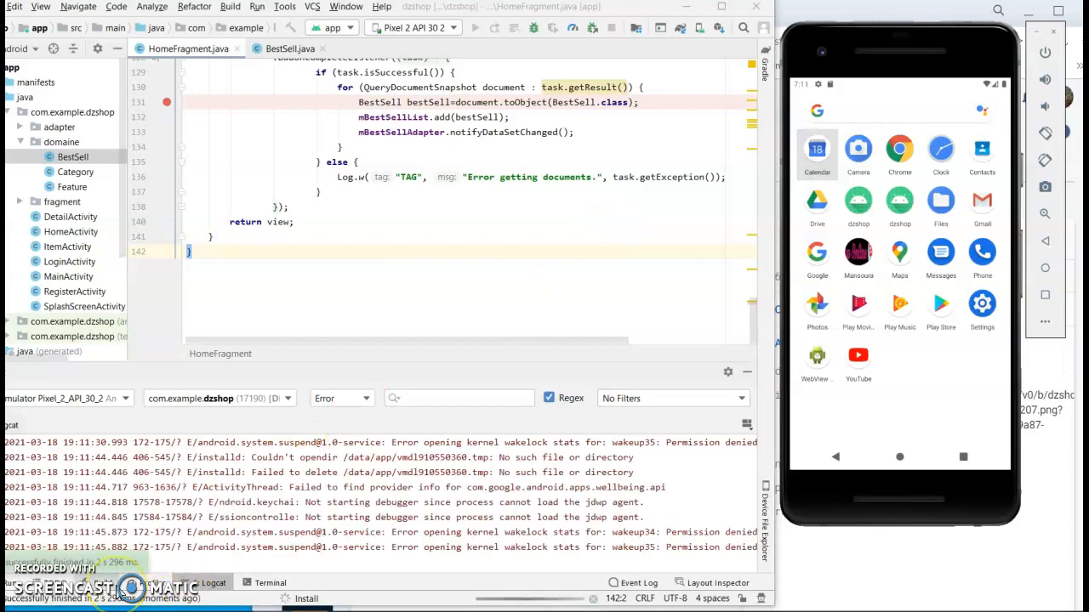
Step: Relaunch the app, let it crash, and view the Firestore toObject exception in Logcat
{"action": "left_click", "coordinate": [474, 27]}
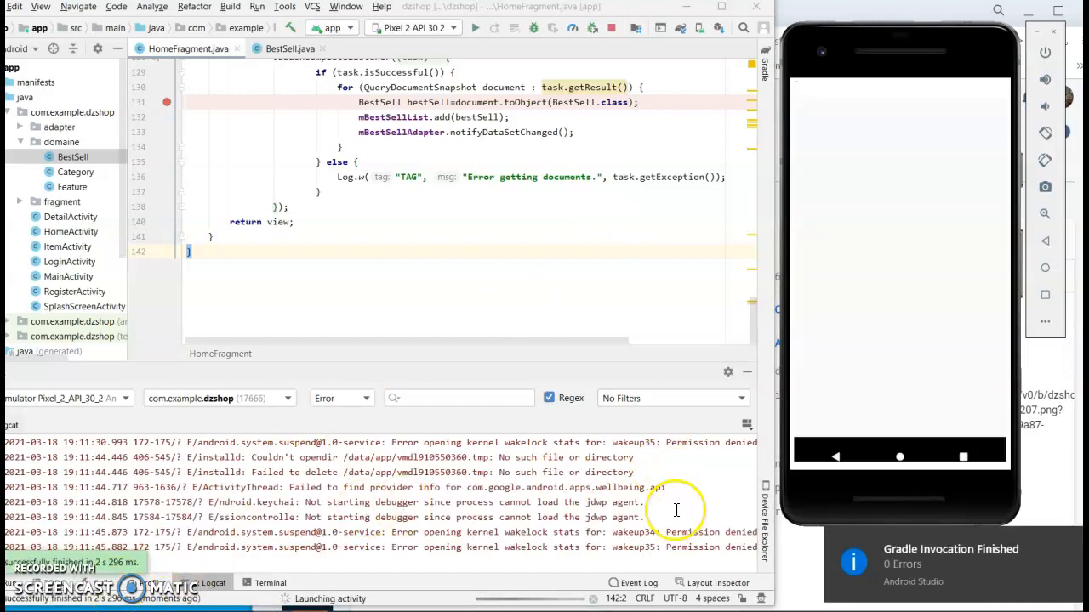
{"action": "scroll", "scroll_direction": "down", "scroll_amount": 3}
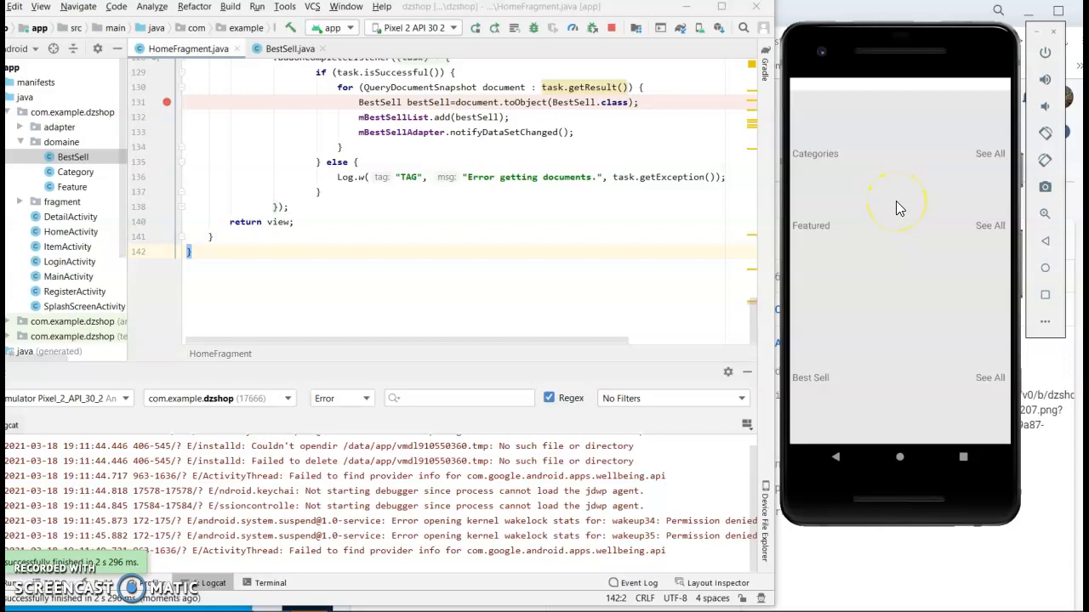
{"action": "left_click", "coordinate": [898, 456]}
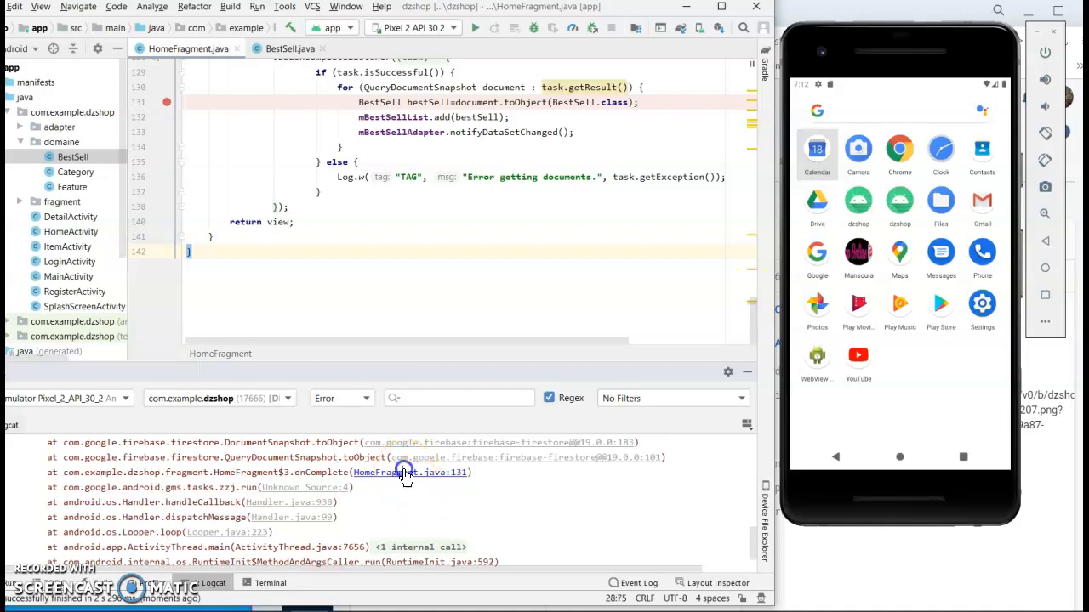
Step: Jump from Logcat to HomeFragment.java:131 where the BestSell query fails
{"action": "left_click", "coordinate": [408, 473]}
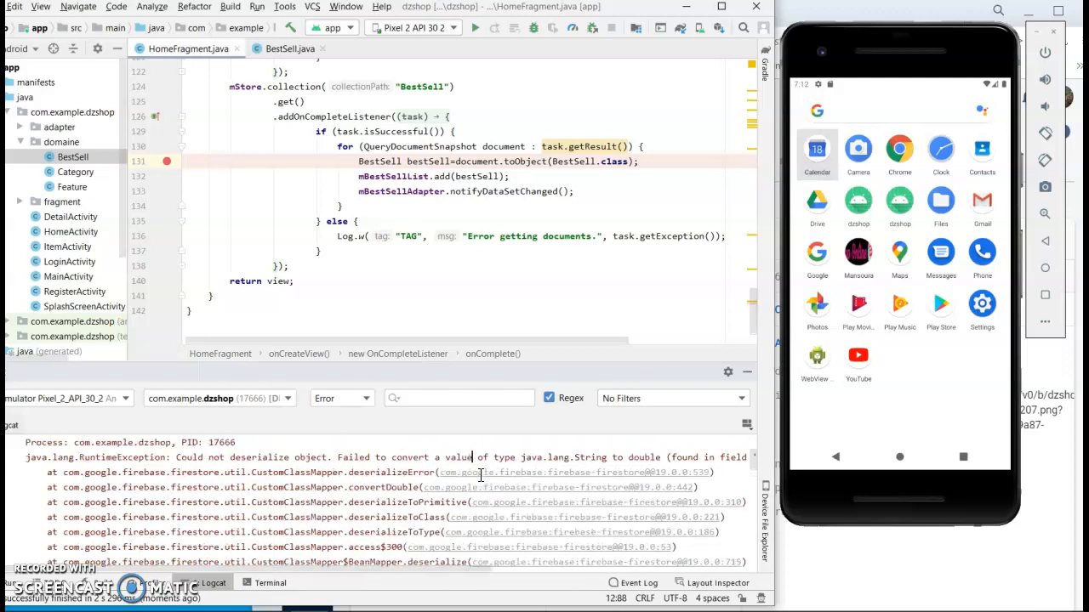
{"action": "mouse_move", "coordinate": [394, 473]}
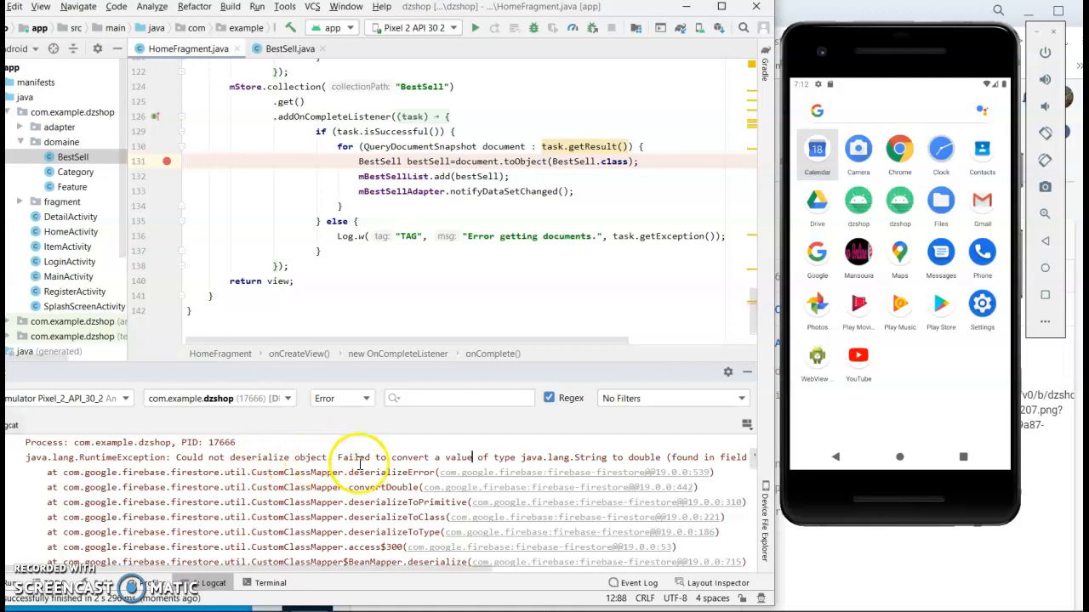
{"action": "mouse_move", "coordinate": [490, 456]}
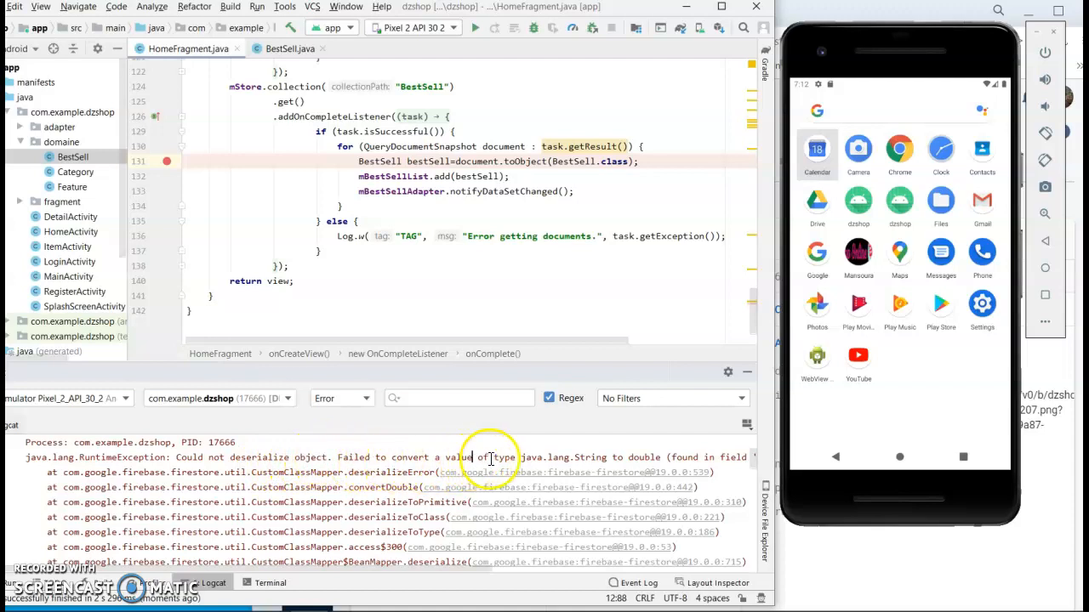
{"action": "mouse_move", "coordinate": [604, 458]}
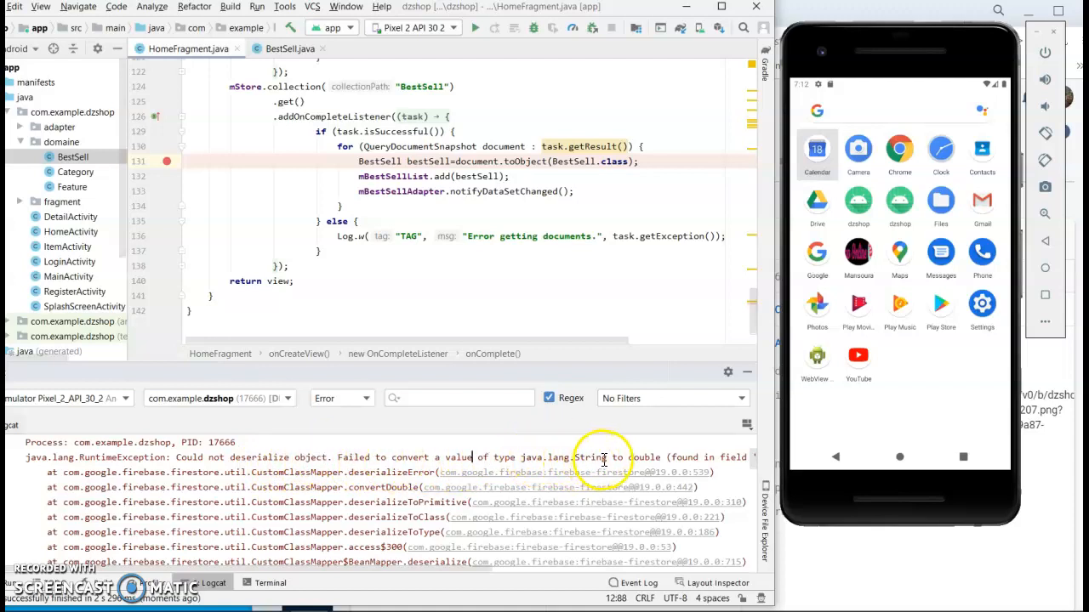
{"action": "mouse_move", "coordinate": [660, 459]}
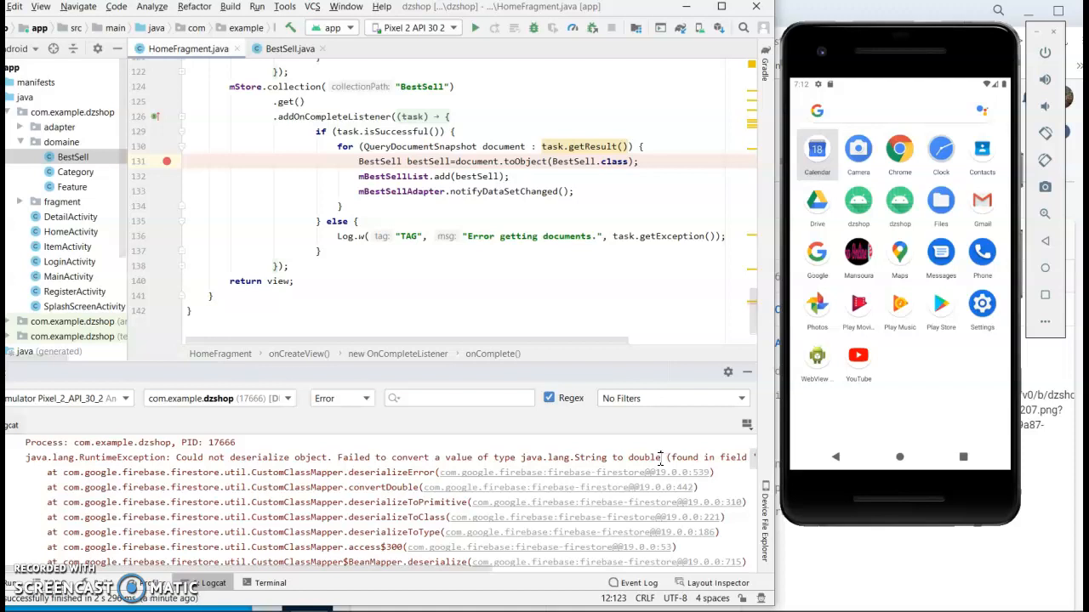
{"action": "mouse_move", "coordinate": [452, 381]}
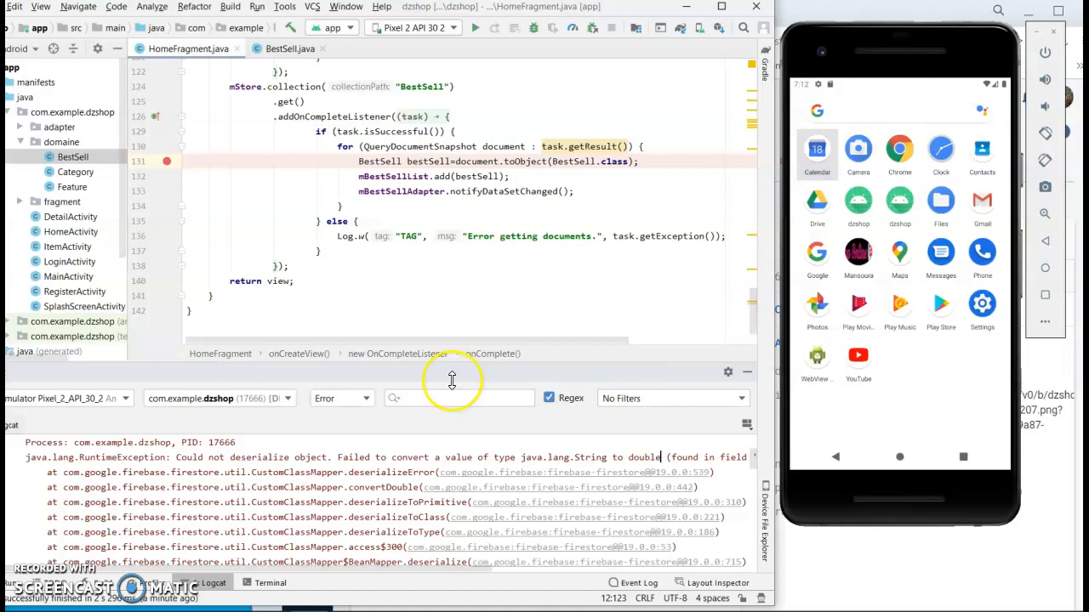
{"action": "mouse_move", "coordinate": [871, 548]}
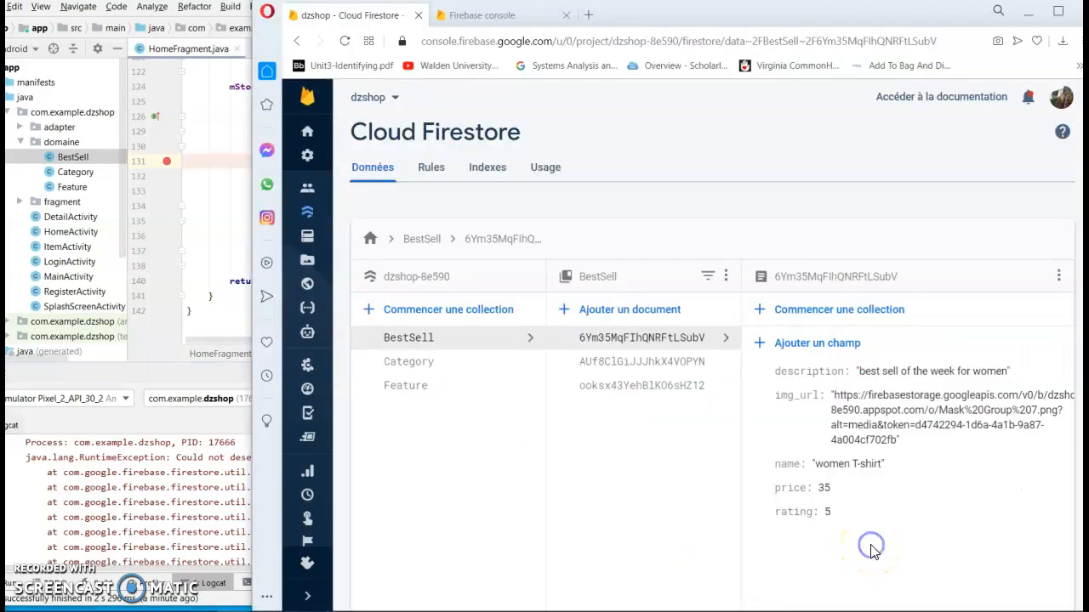
{"action": "mouse_move", "coordinate": [511, 204]}
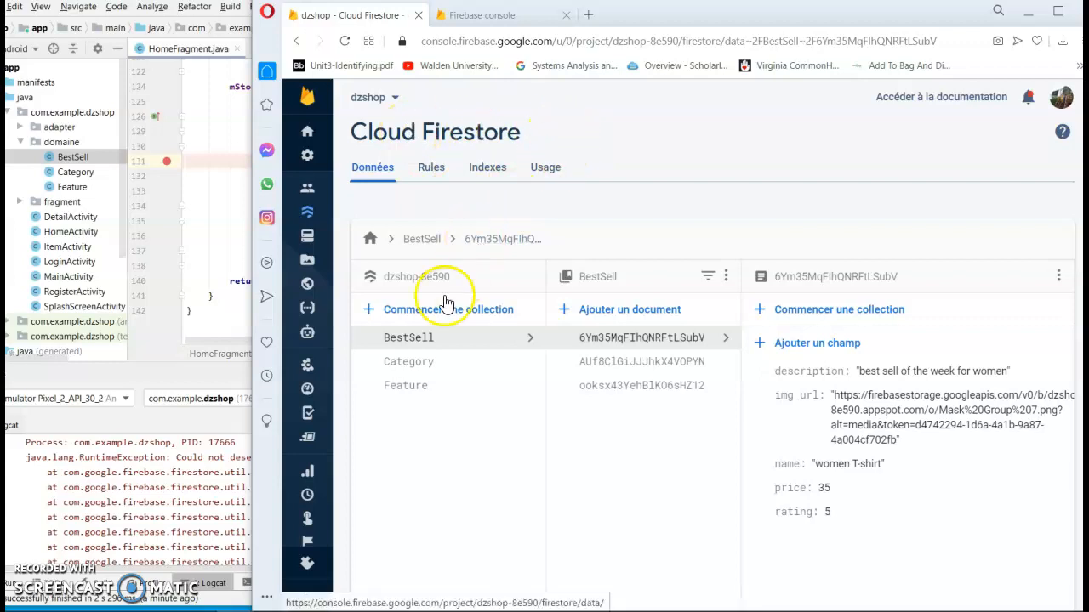
{"action": "mouse_move", "coordinate": [221, 167]}
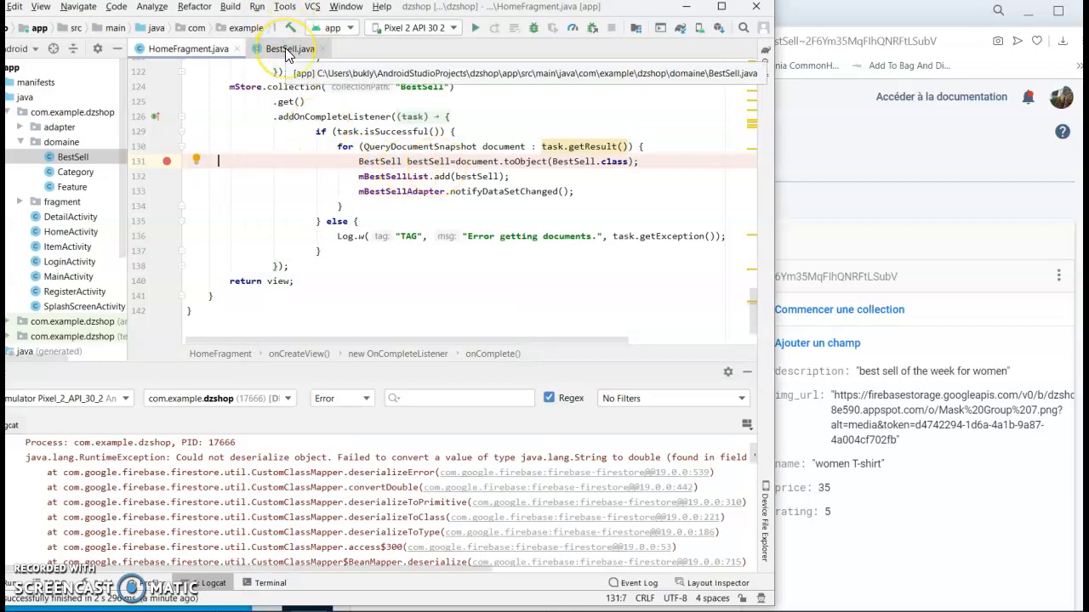
Step: Show BestSell.java with its double price and int rating field declarations
{"action": "left_click", "coordinate": [289, 47]}
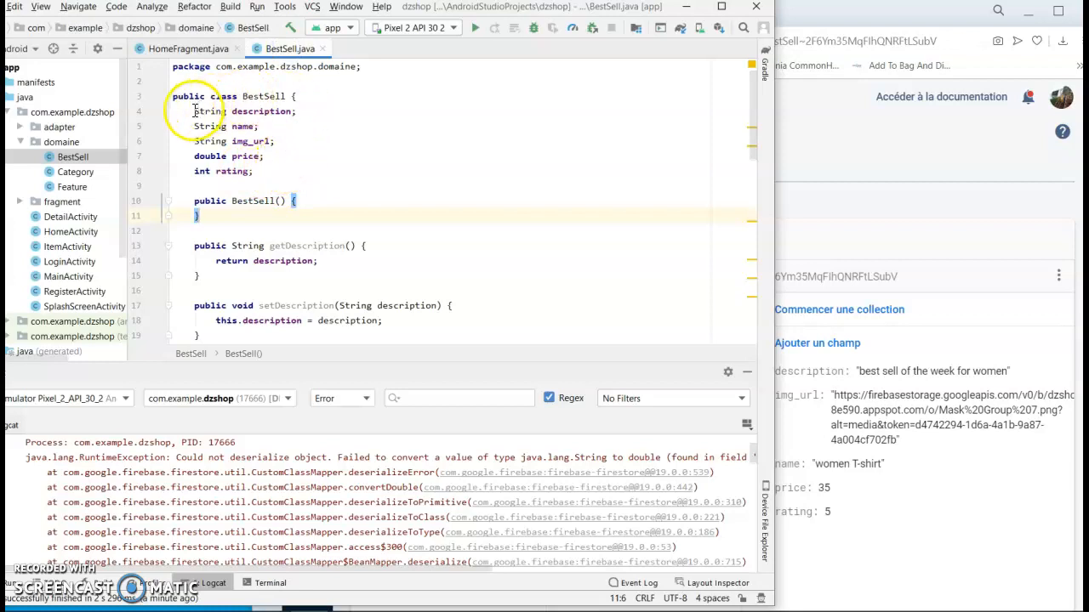
{"action": "mouse_move", "coordinate": [201, 171]}
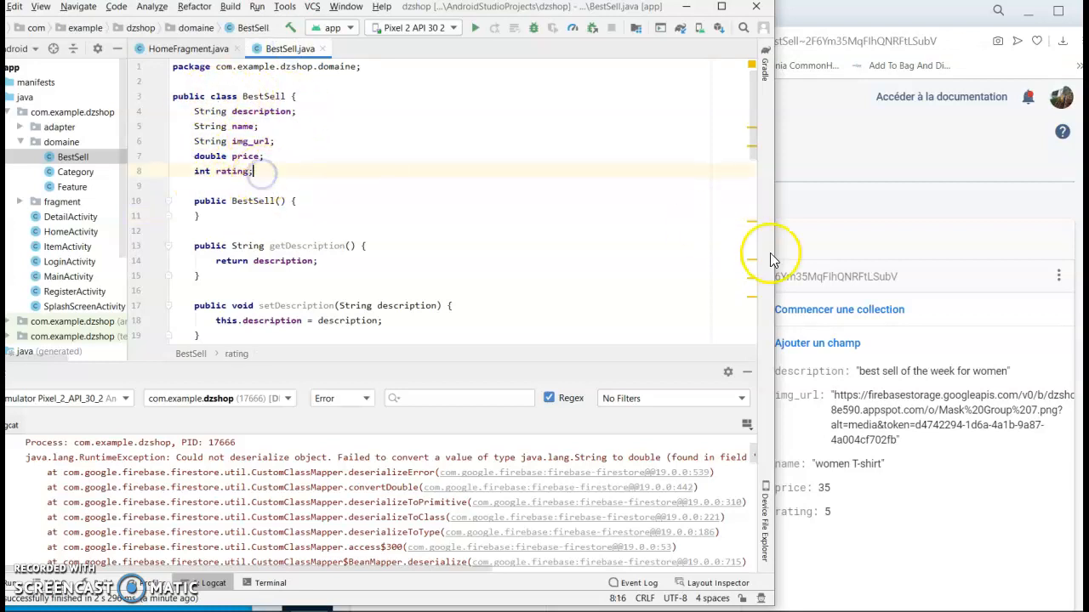
{"action": "mouse_move", "coordinate": [723, 414]}
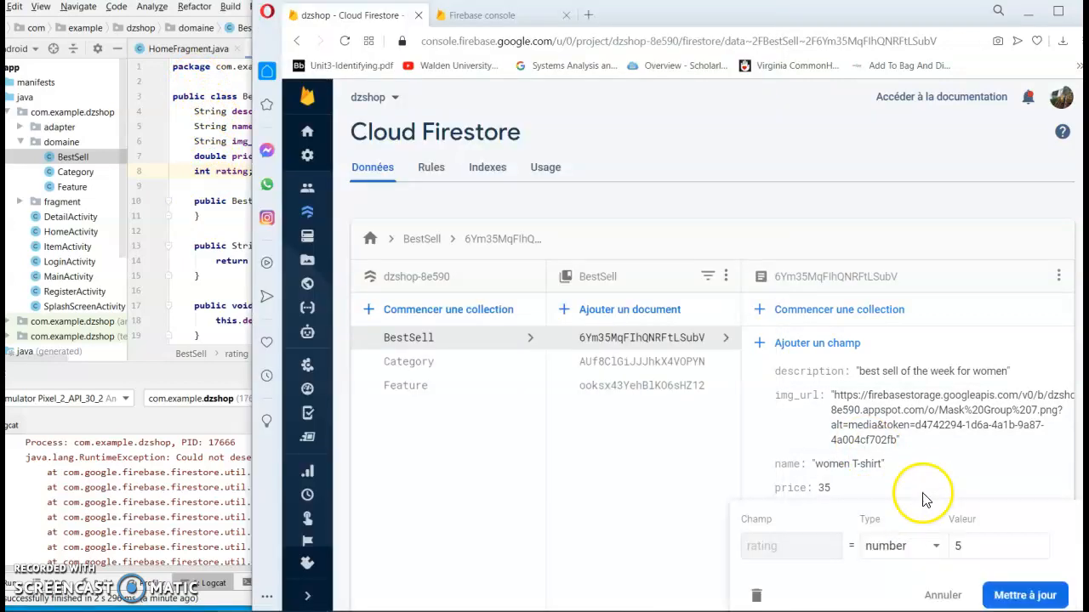
{"action": "mouse_move", "coordinate": [935, 598]}
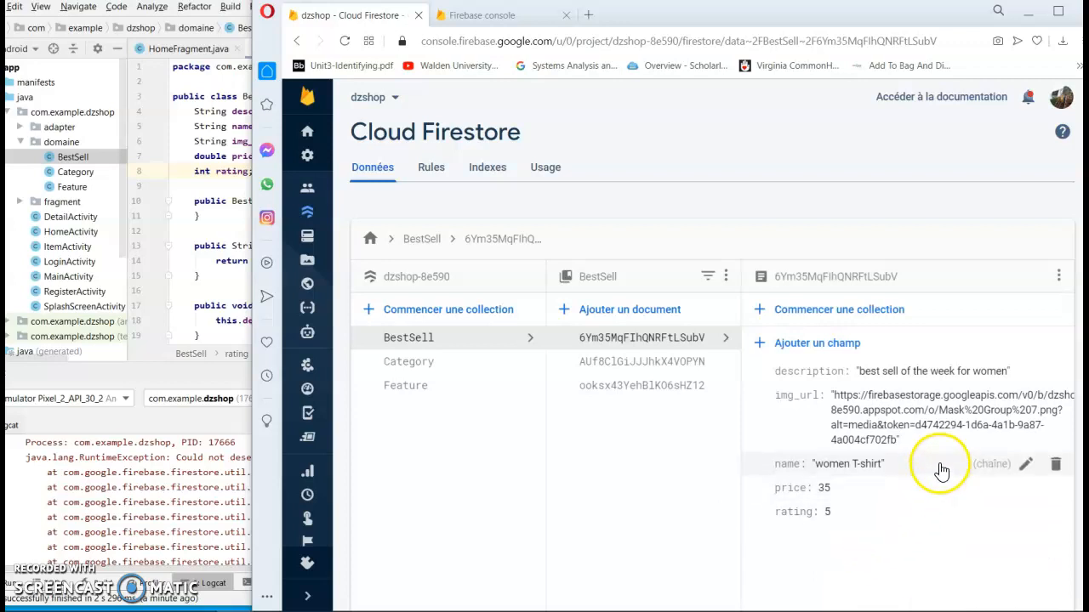
{"action": "mouse_move", "coordinate": [894, 500]}
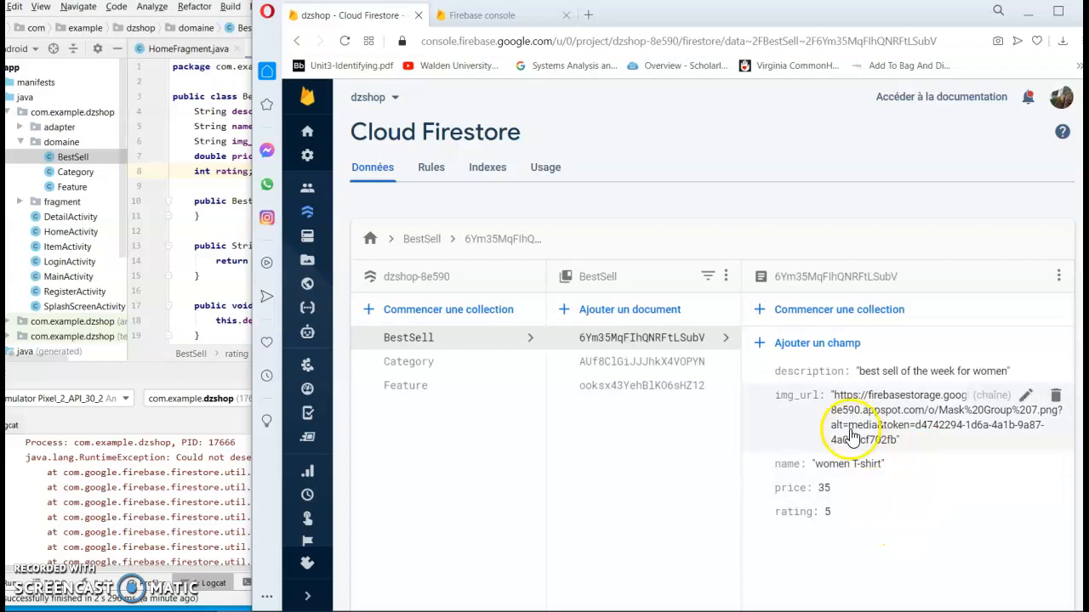
Step: In the men T-shirt BestSell document, store price as the number 25 instead of text
{"action": "left_click", "coordinate": [643, 361]}
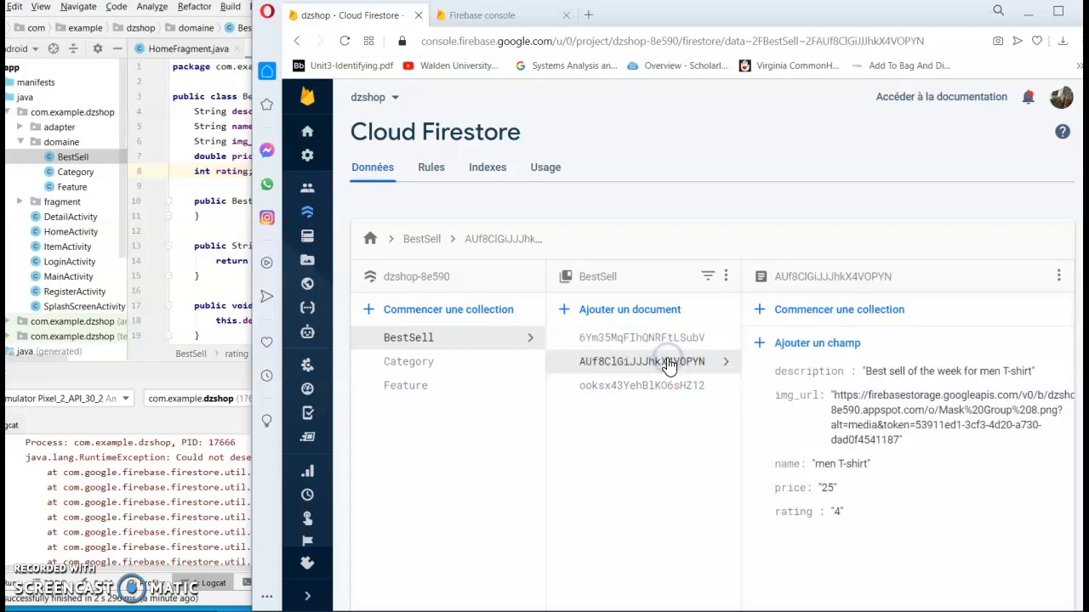
{"action": "mouse_move", "coordinate": [922, 480]}
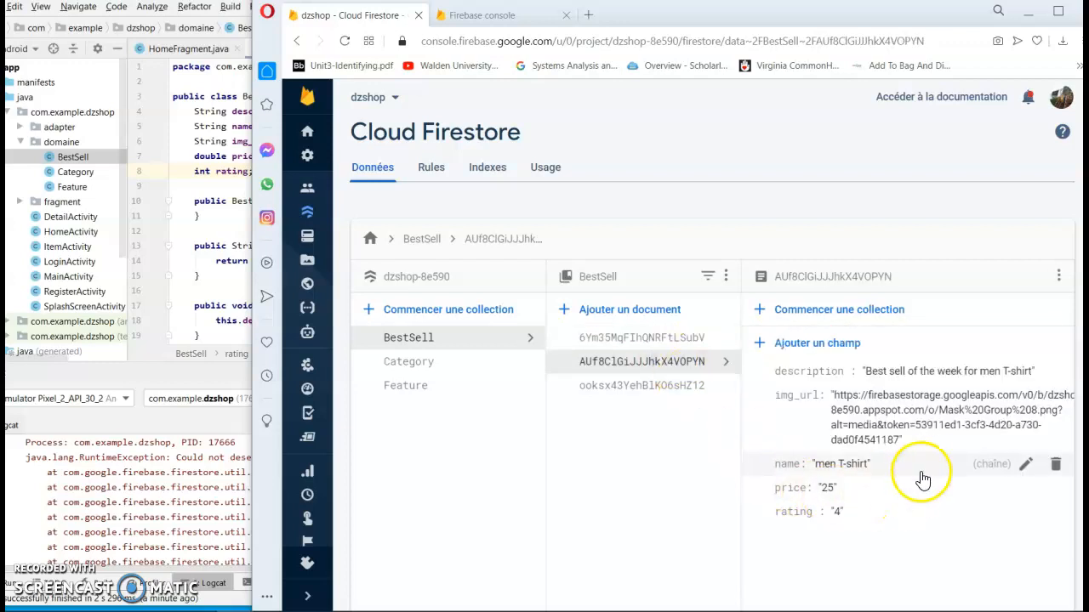
{"action": "mouse_move", "coordinate": [924, 486]}
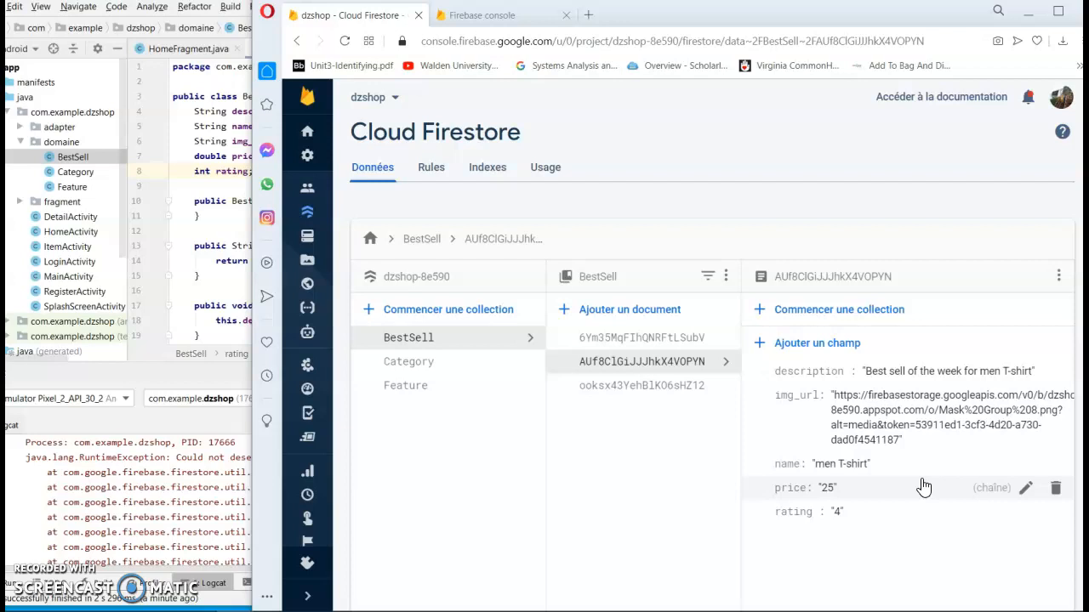
{"action": "mouse_move", "coordinate": [1026, 487]}
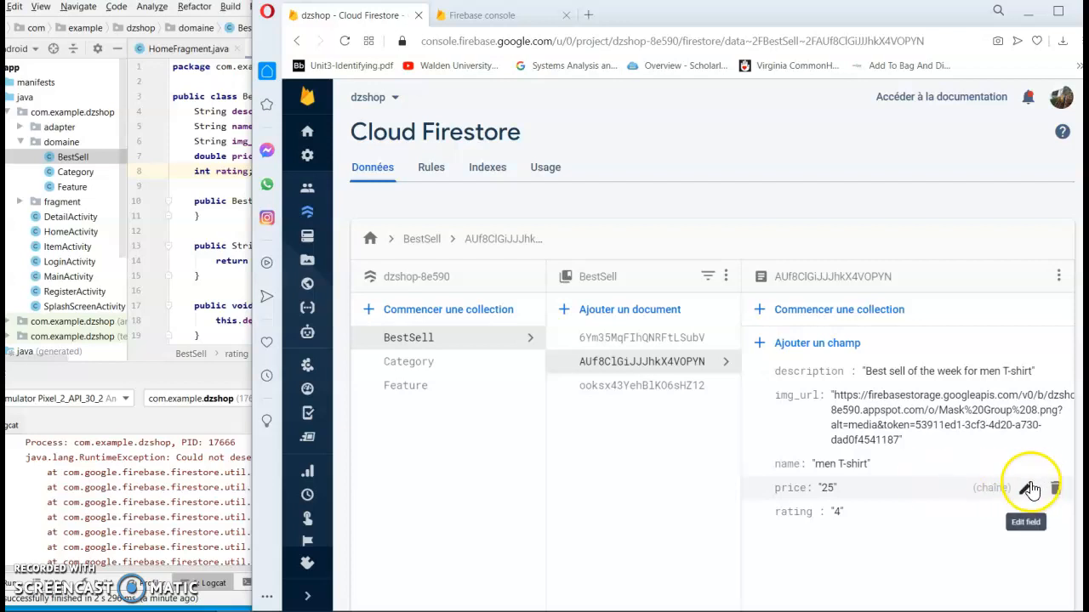
{"action": "mouse_move", "coordinate": [1018, 497]}
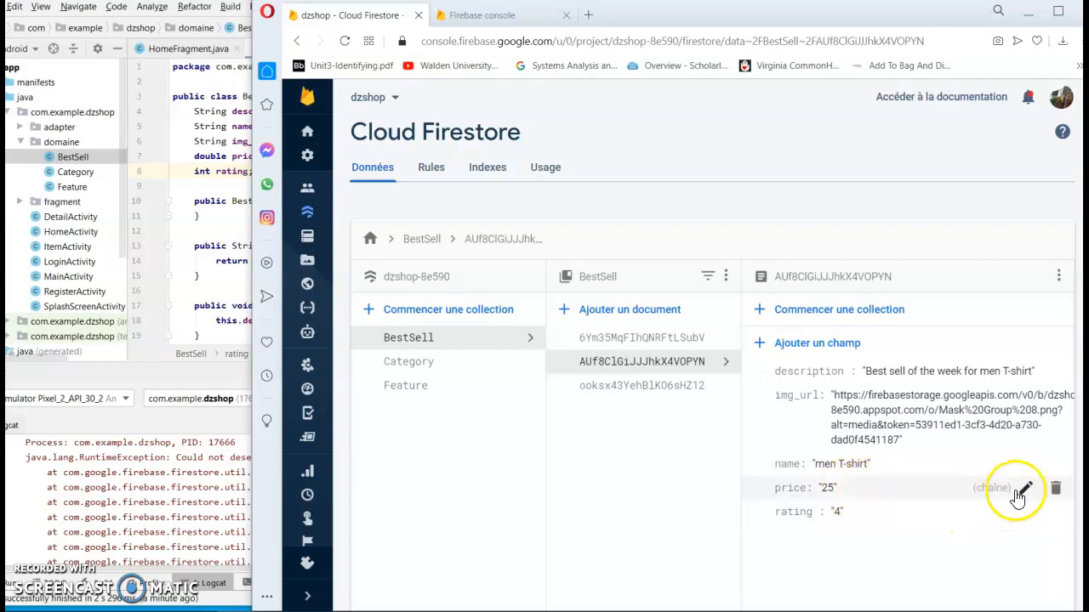
{"action": "left_click", "coordinate": [1024, 486]}
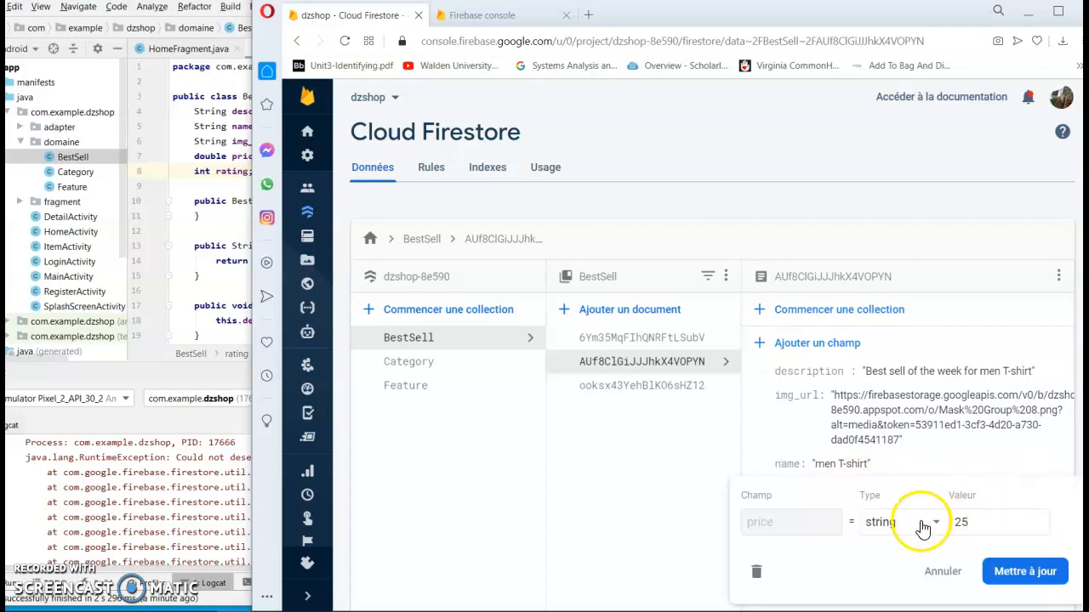
{"action": "left_click", "coordinate": [926, 523]}
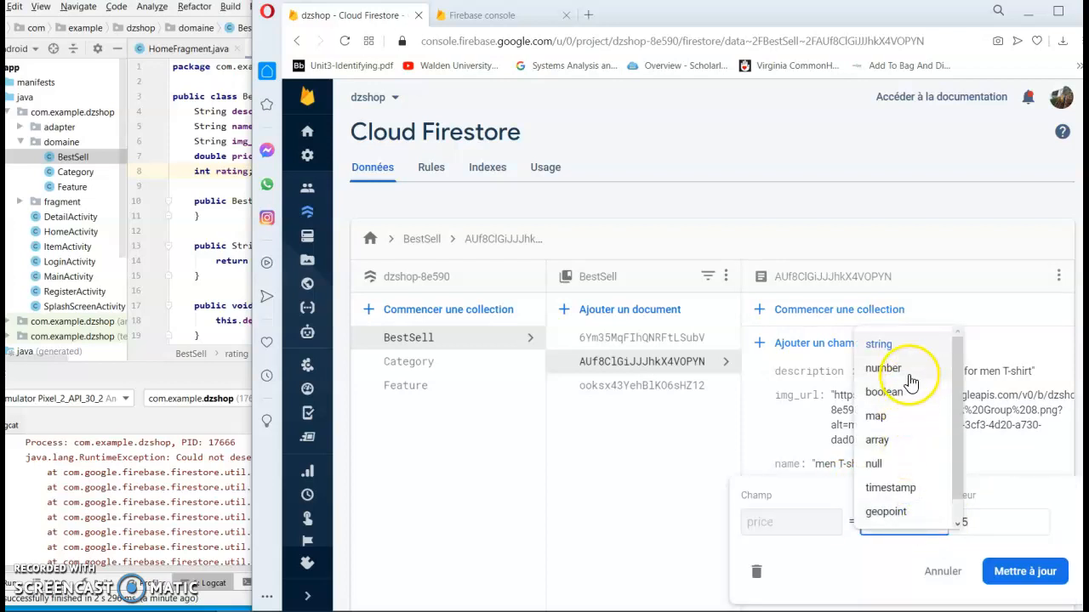
{"action": "left_click", "coordinate": [884, 368]}
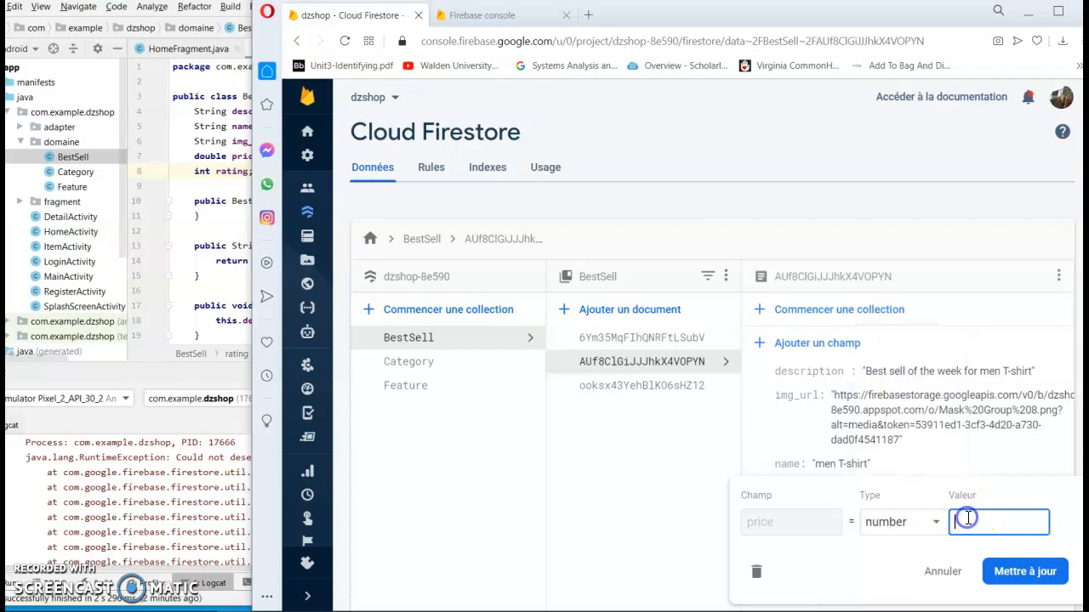
{"action": "left_click", "coordinate": [1025, 572]}
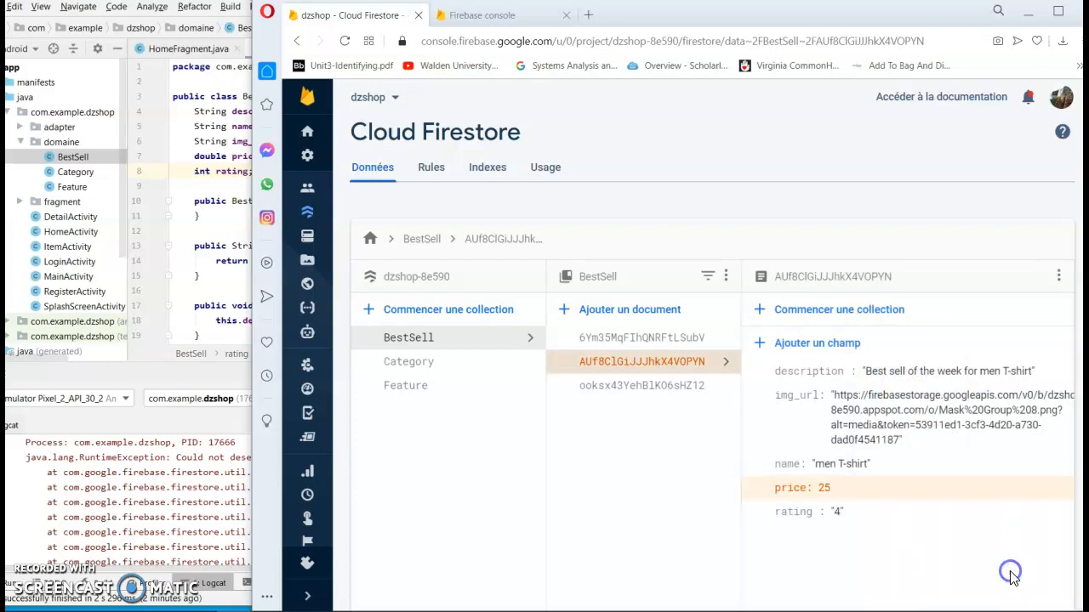
{"action": "mouse_move", "coordinate": [926, 511]}
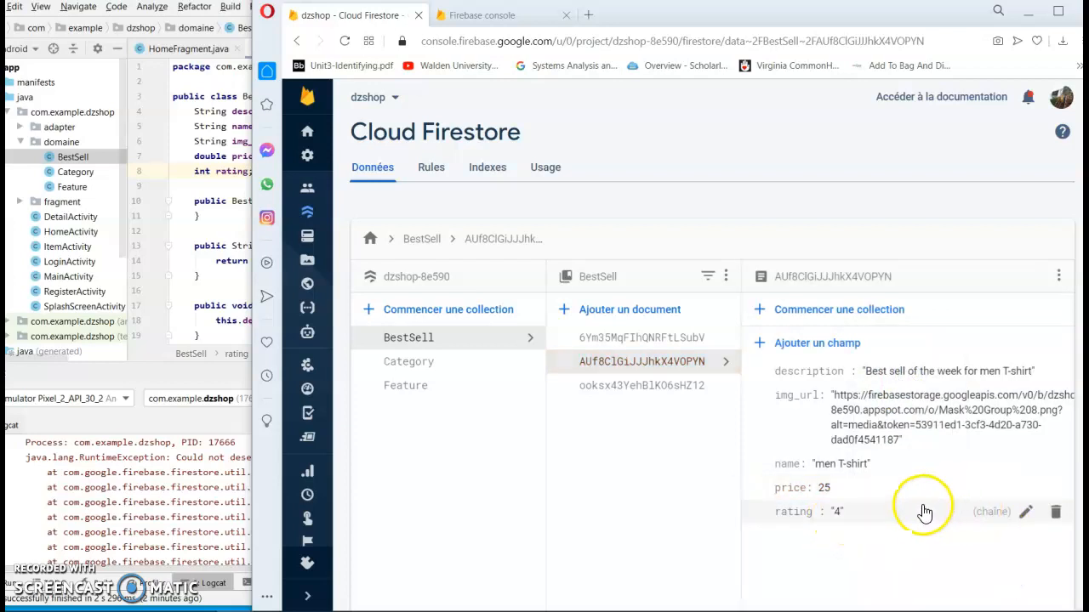
Step: Store the men T-shirt rating as the number 4, then select the next BestSell document
{"action": "left_click", "coordinate": [1026, 510]}
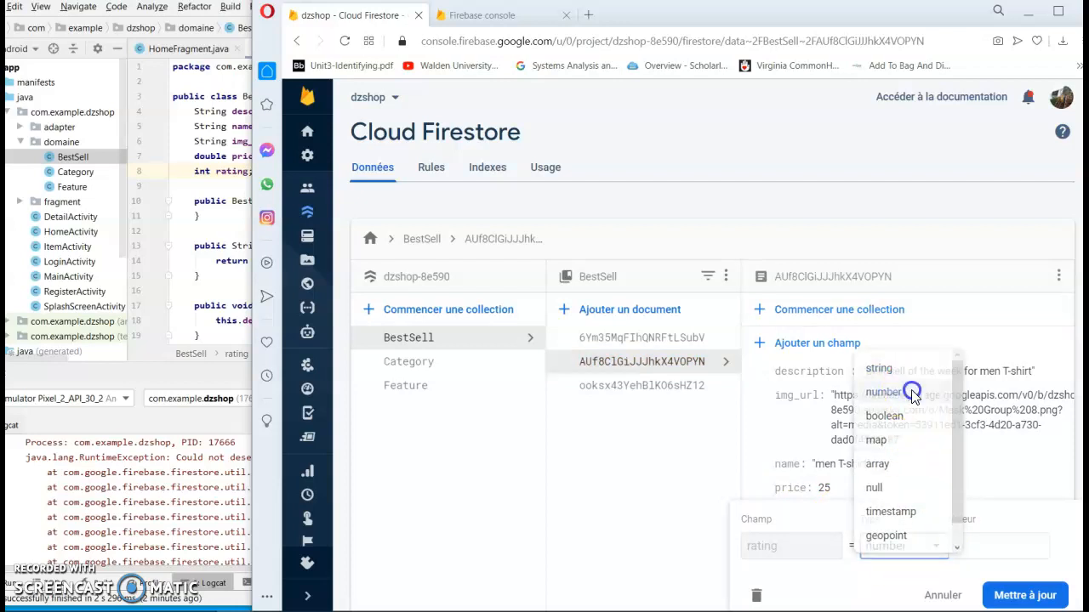
{"action": "left_click", "coordinate": [888, 392]}
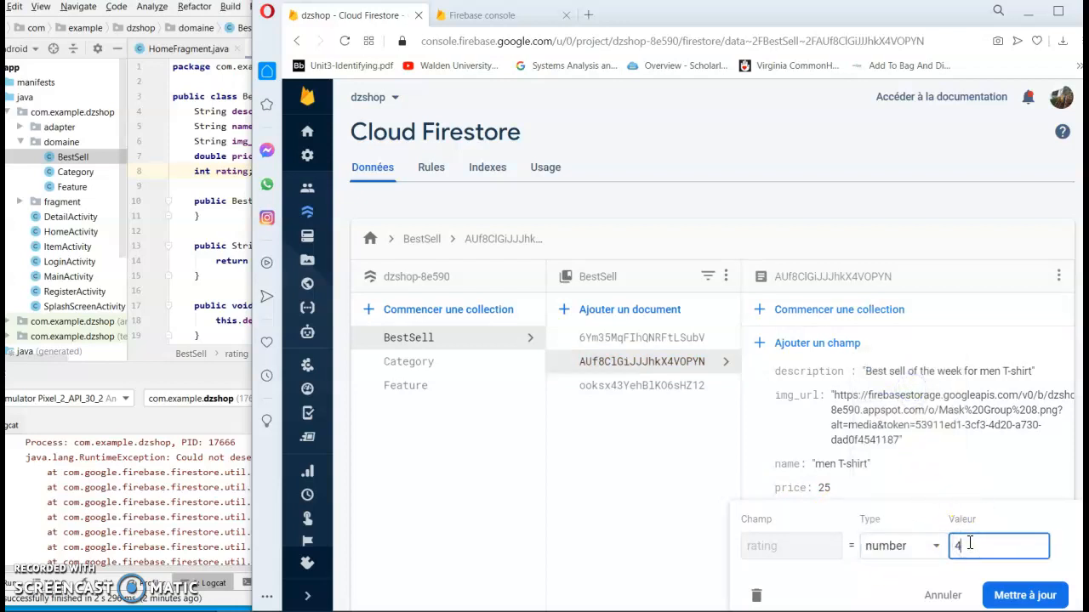
{"action": "left_click", "coordinate": [1024, 596]}
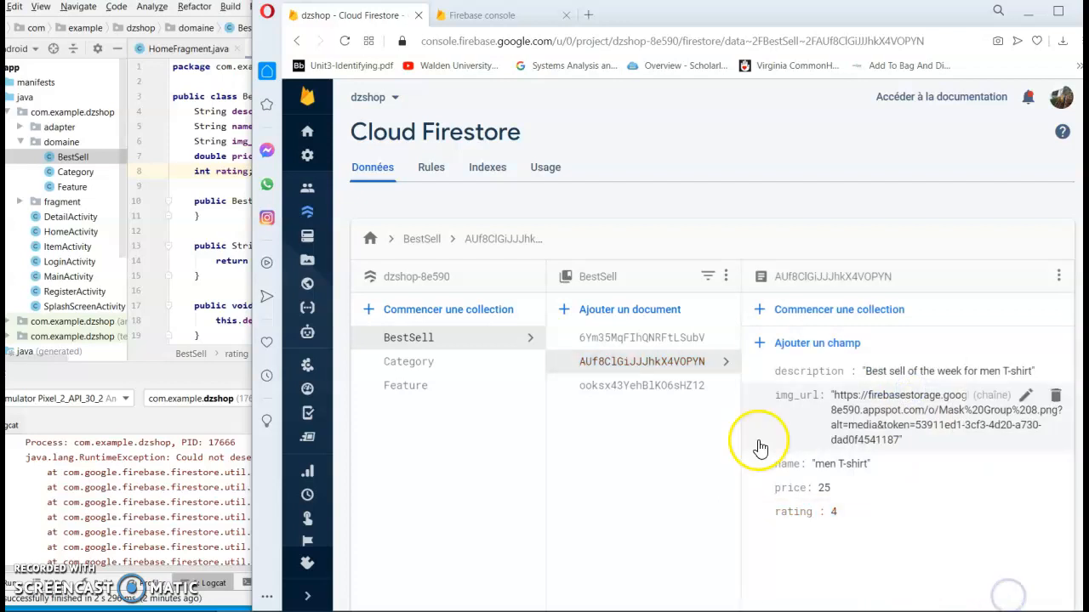
{"action": "left_click", "coordinate": [642, 385]}
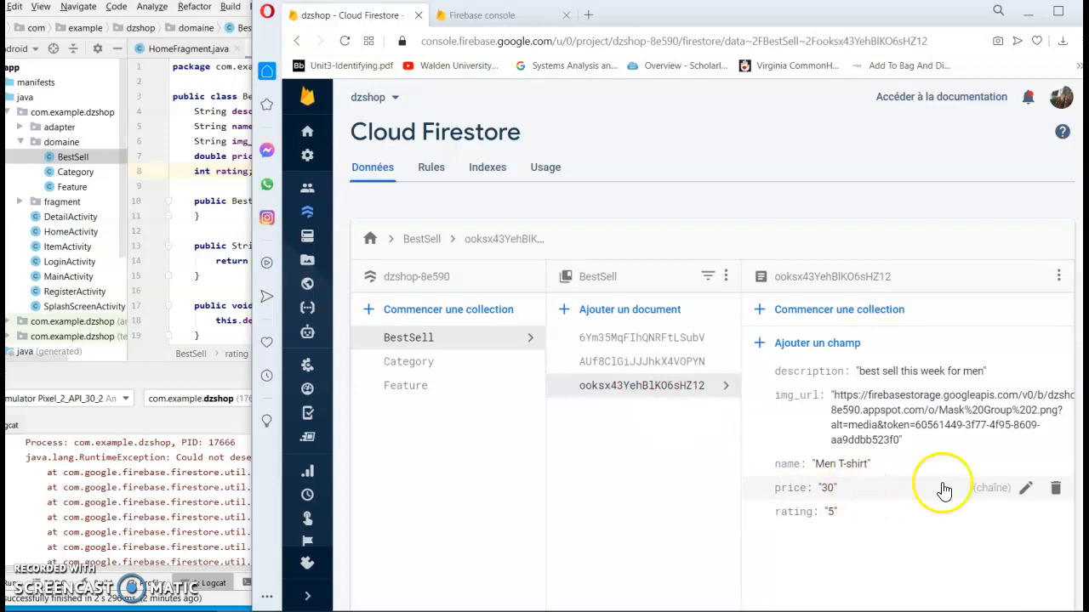
Step: Store this document's price as the number 30 instead of text
{"action": "left_click", "coordinate": [1026, 487]}
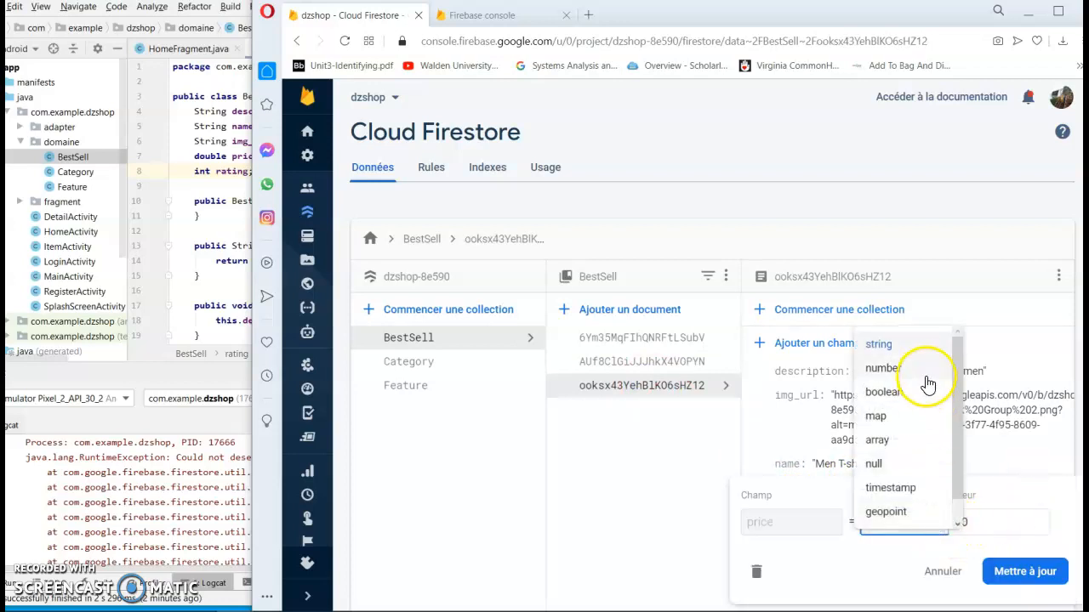
{"action": "left_click", "coordinate": [881, 368]}
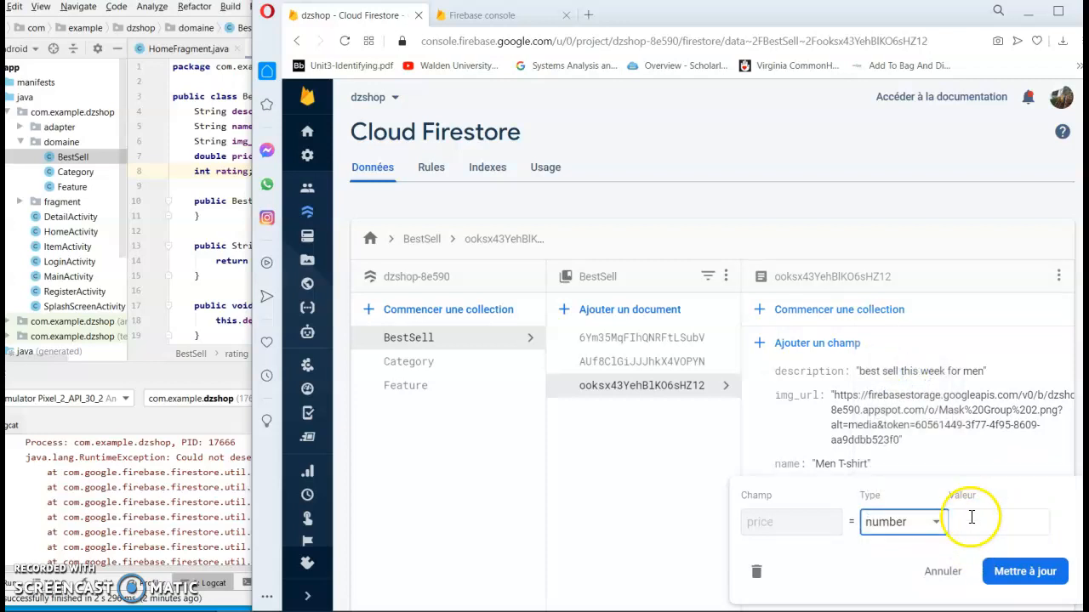
{"action": "type", "text": "30"}
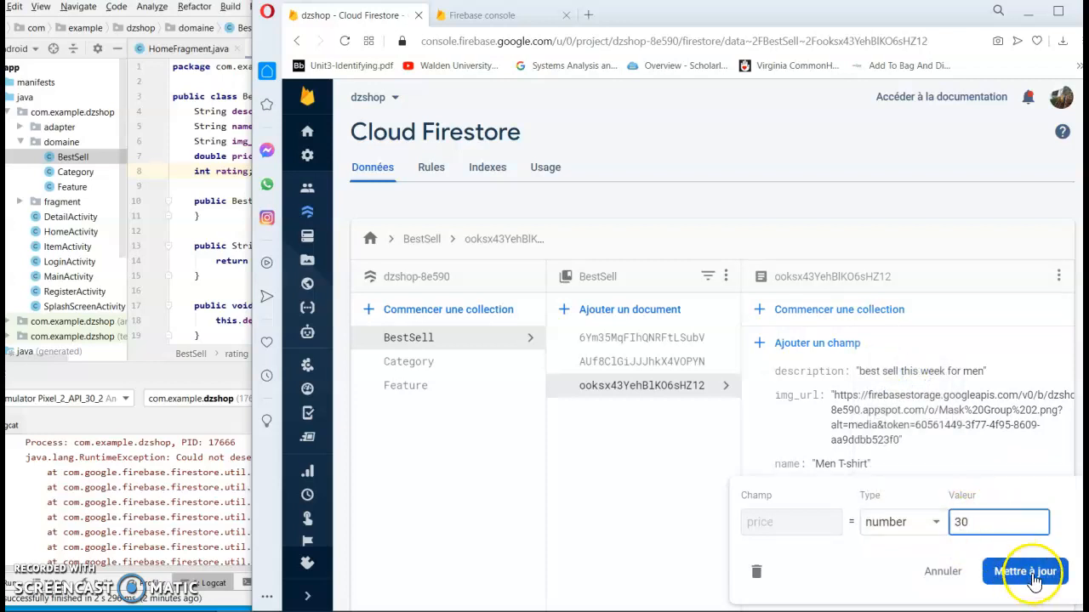
{"action": "left_click", "coordinate": [1025, 571]}
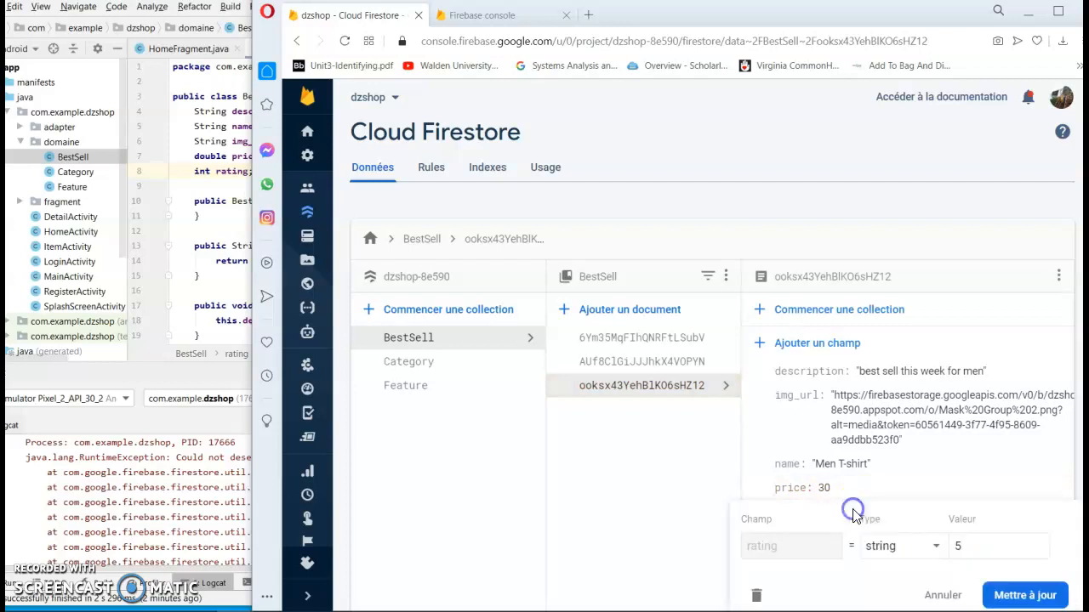
Step: Store this document's rating as the number 5 instead of text
{"action": "left_click", "coordinate": [898, 545]}
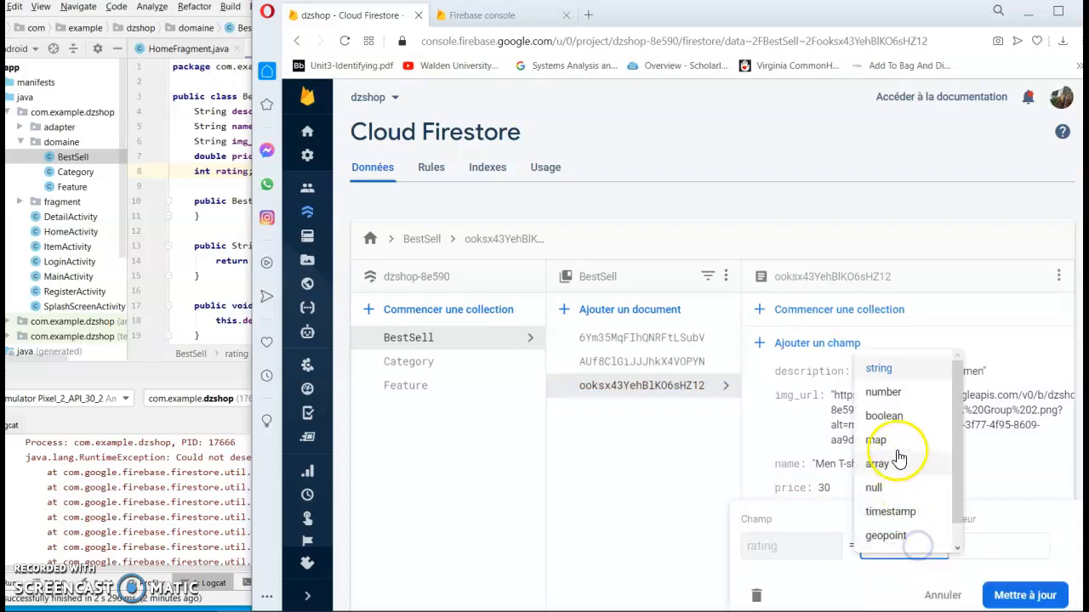
{"action": "left_click", "coordinate": [883, 391]}
{"action": "type", "text": "5"}
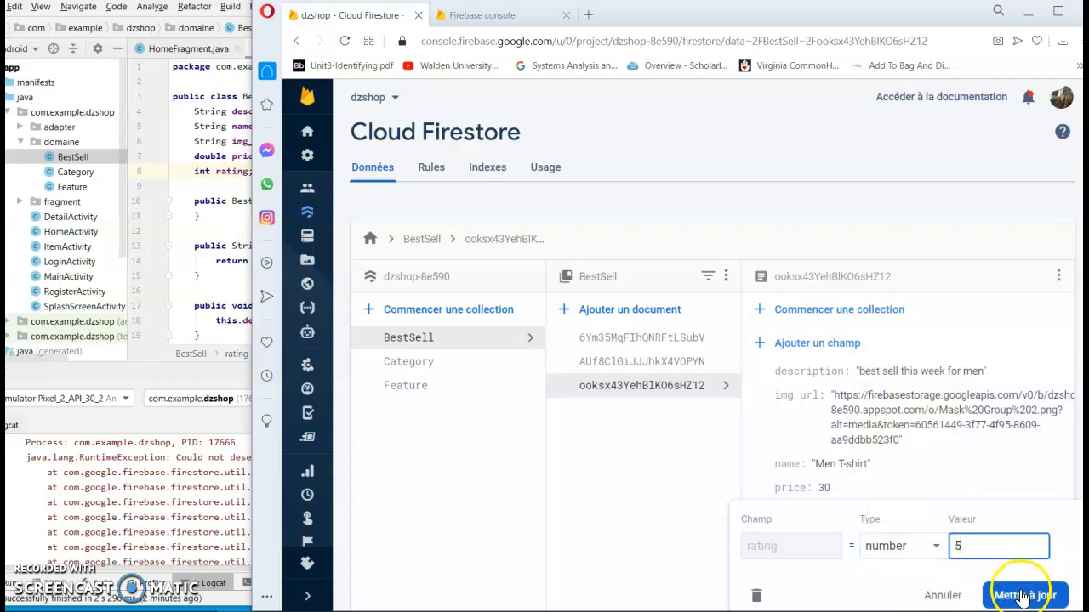
{"action": "left_click", "coordinate": [1024, 596]}
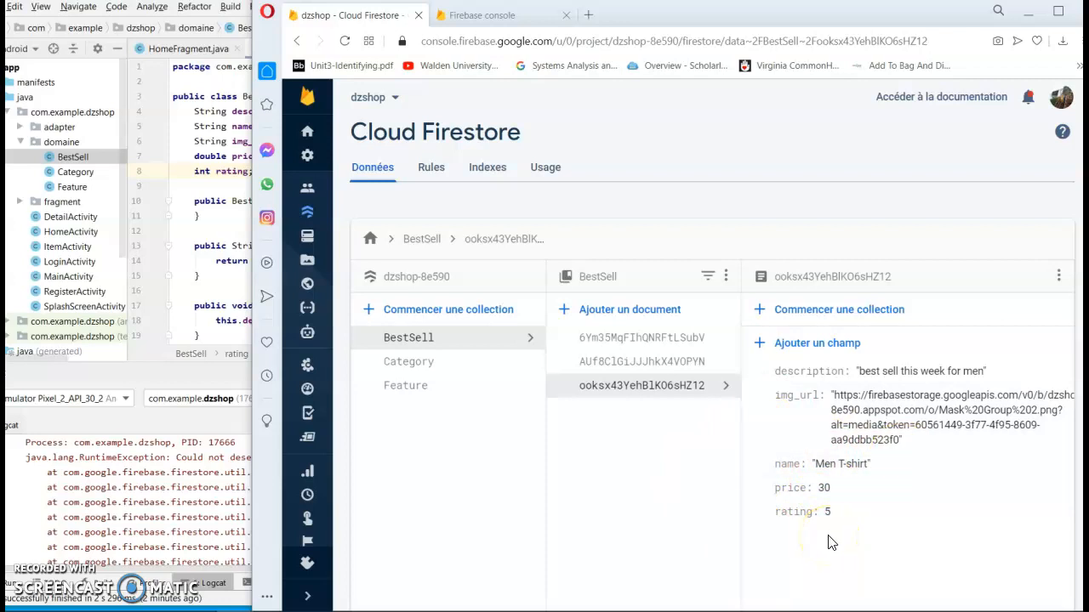
{"action": "mouse_move", "coordinate": [167, 332]}
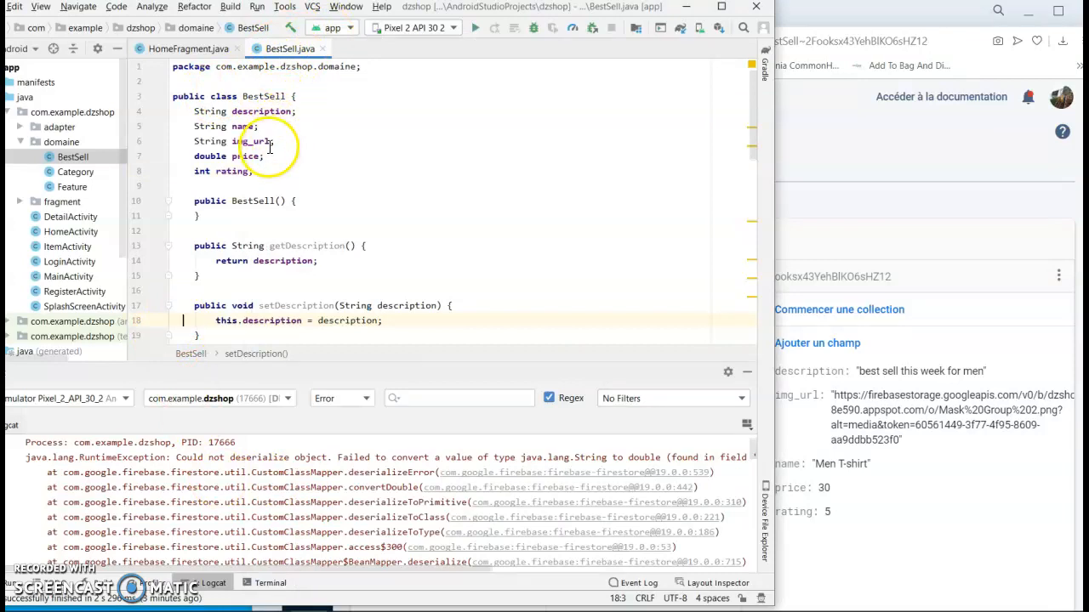
Step: Check that BestSell.java declares double price and int rating, matching Firestore
{"action": "left_click", "coordinate": [276, 157]}
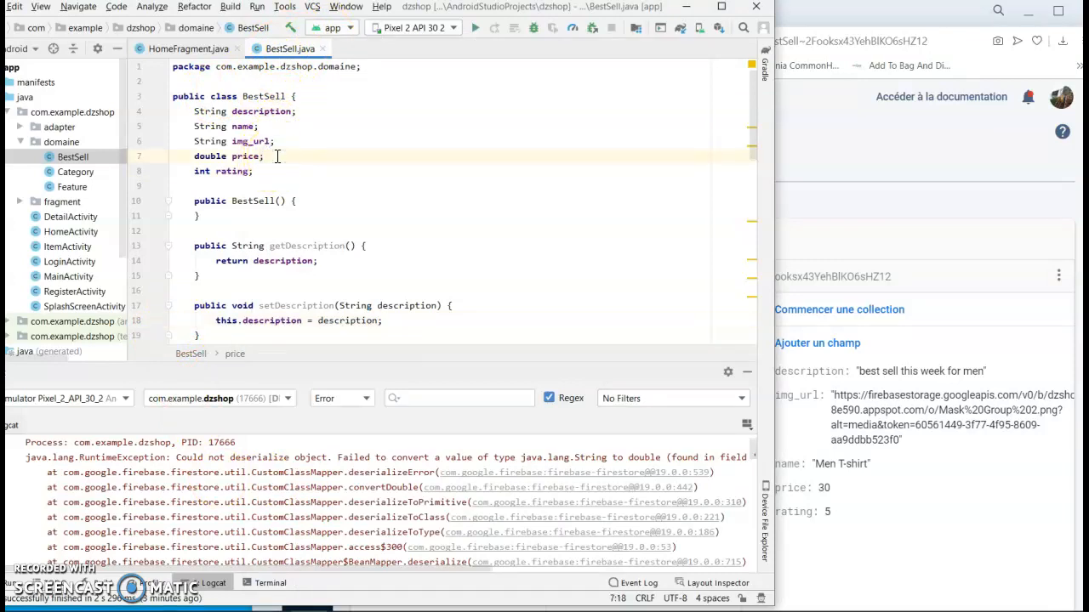
{"action": "left_click", "coordinate": [262, 170]}
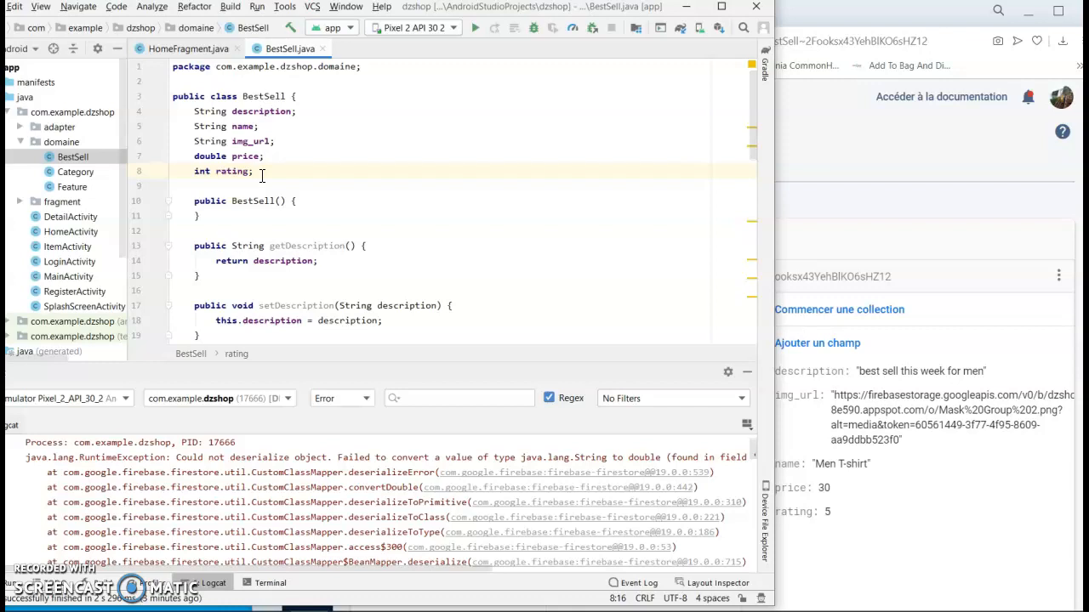
{"action": "mouse_move", "coordinate": [943, 184]}
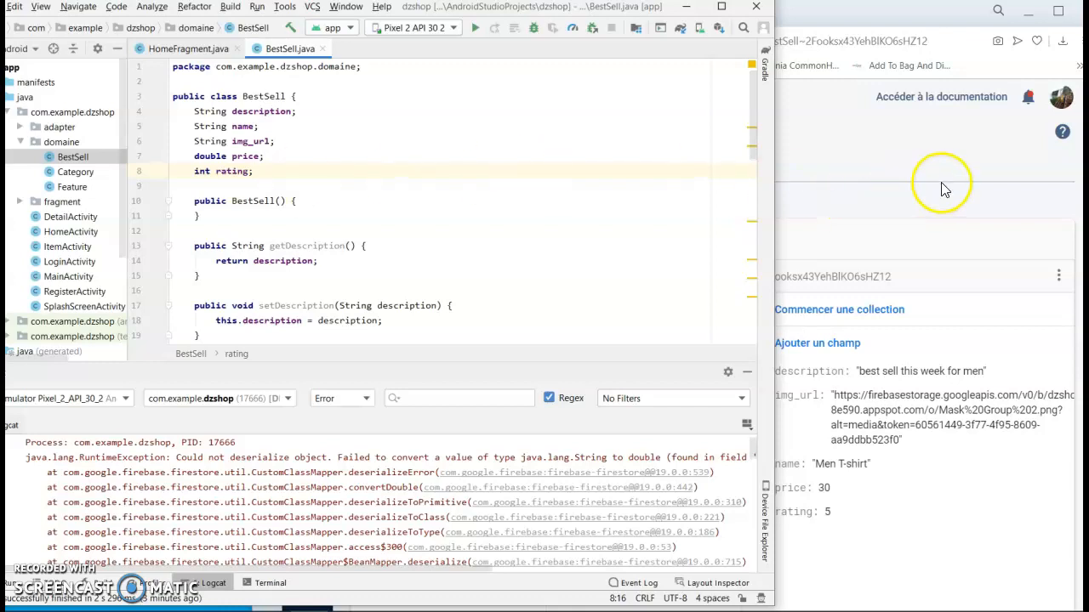
{"action": "mouse_move", "coordinate": [944, 187]}
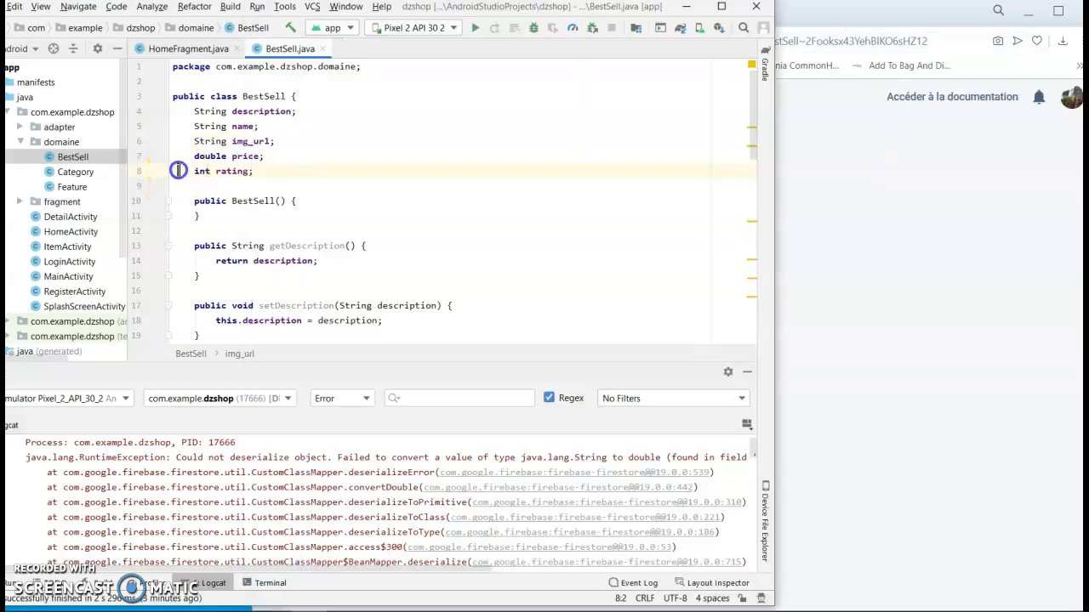
Step: Rebuild and relaunch dshop so it opens to Categories, Featured and Best Sell
{"action": "left_click", "coordinate": [476, 27]}
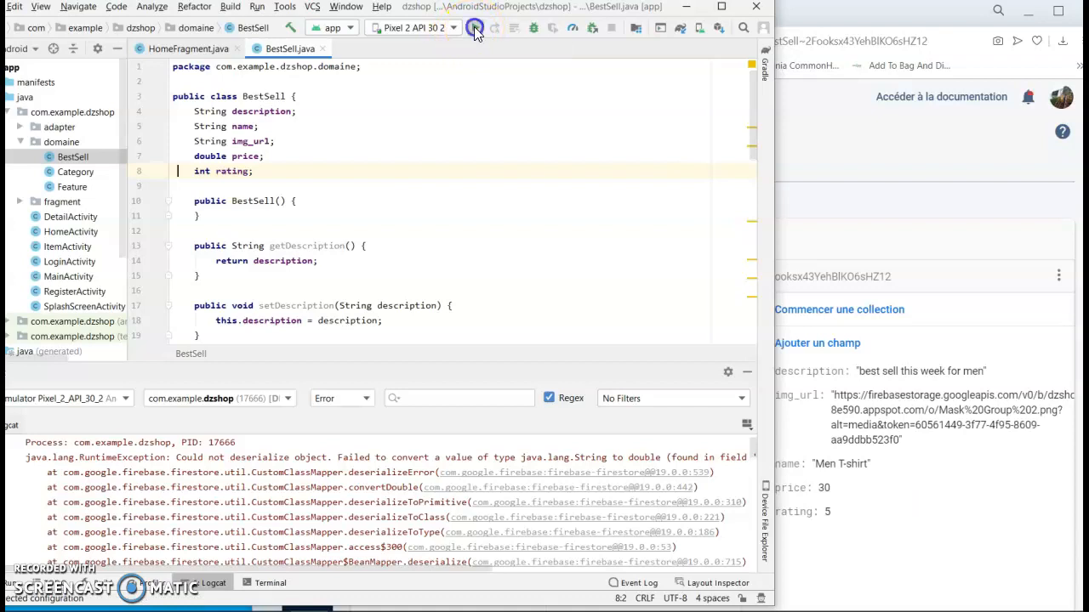
{"action": "left_click", "coordinate": [474, 27]}
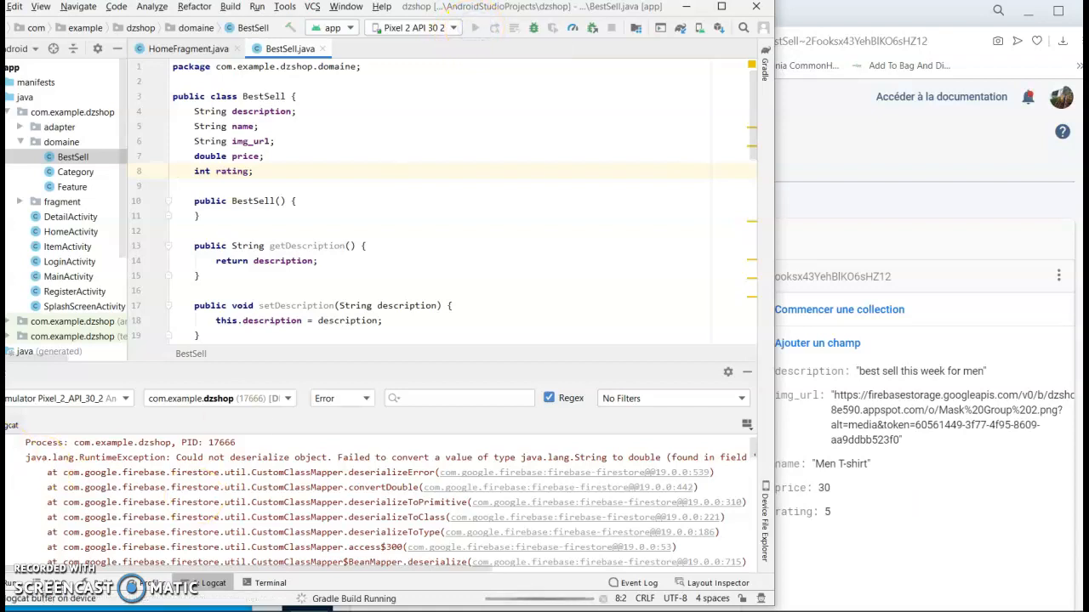
{"action": "left_click", "coordinate": [475, 27]}
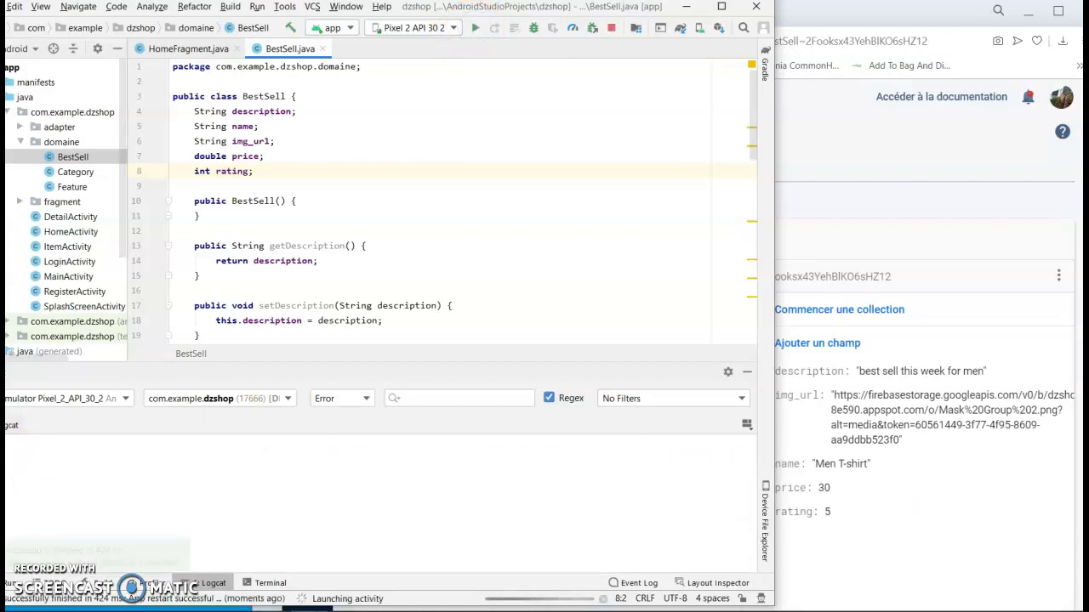
{"action": "left_click", "coordinate": [475, 27]}
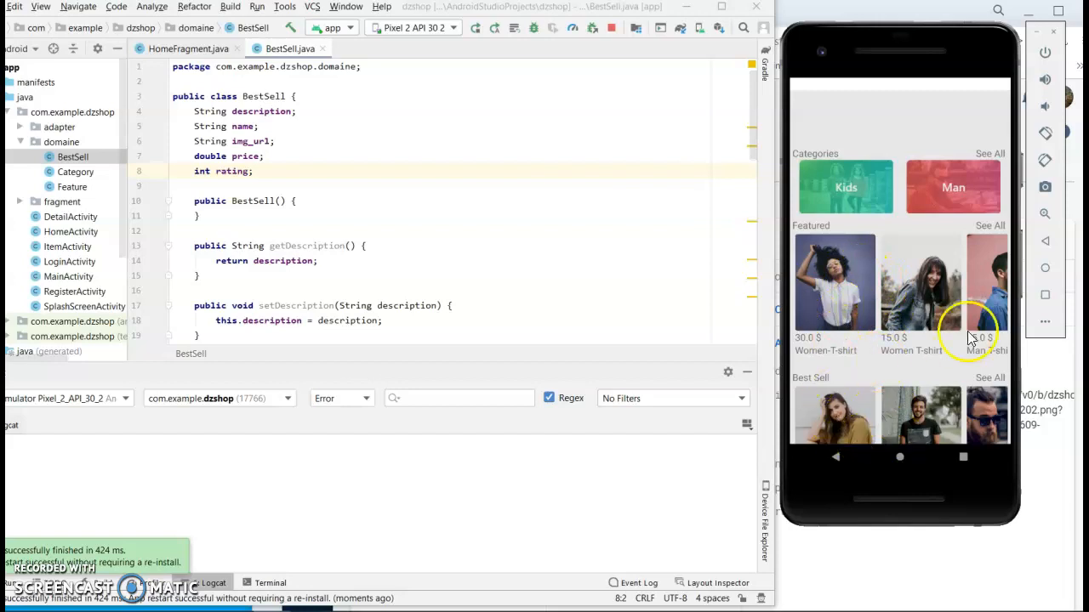
{"action": "mouse_move", "coordinate": [867, 296]}
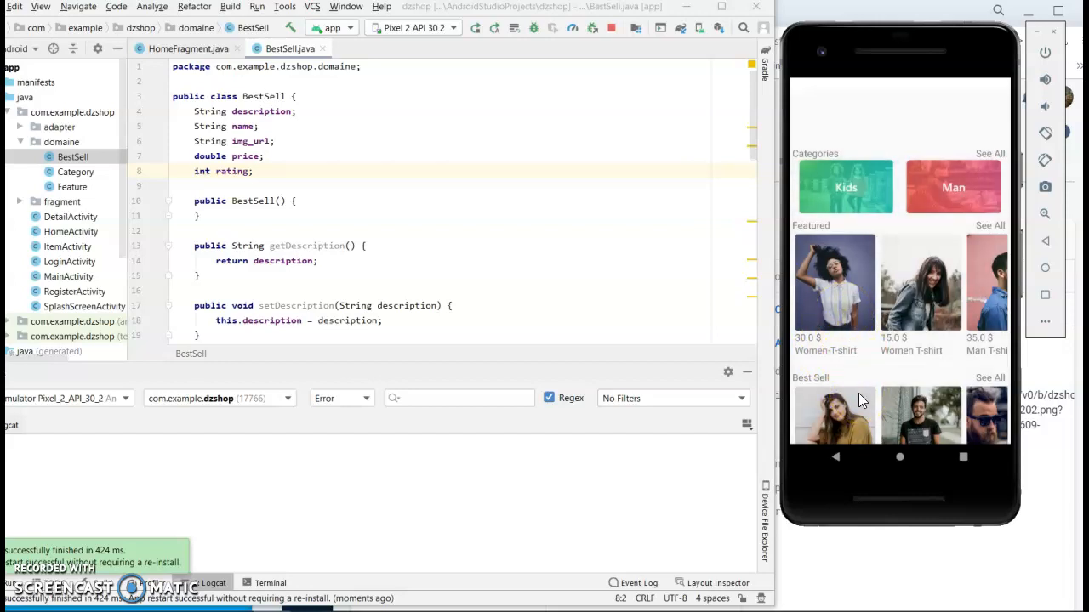
Step: Scroll the emulator home screen down to the Best Sell T-shirts with prices
{"action": "scroll", "scroll_direction": "down", "scroll_amount": 3}
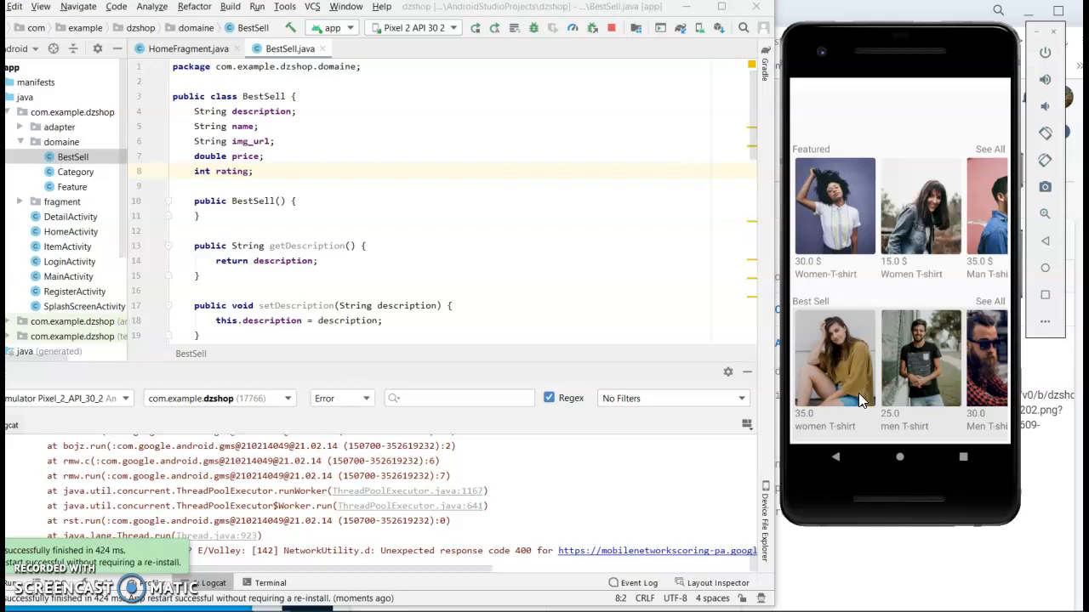
{"action": "scroll", "scroll_direction": "down", "scroll_amount": 3}
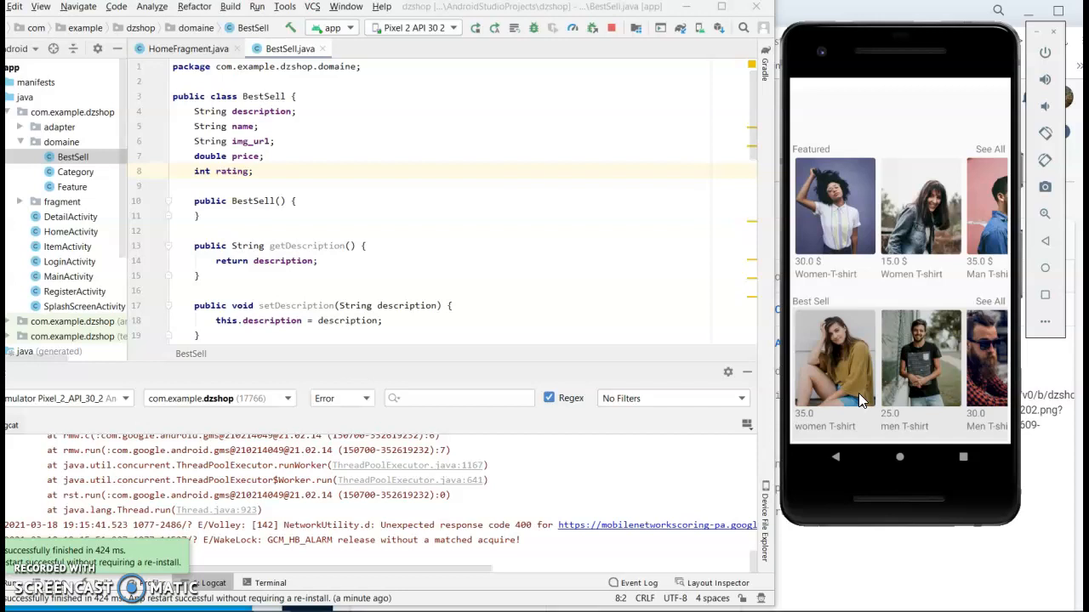
{"action": "mouse_move", "coordinate": [1021, 378]}
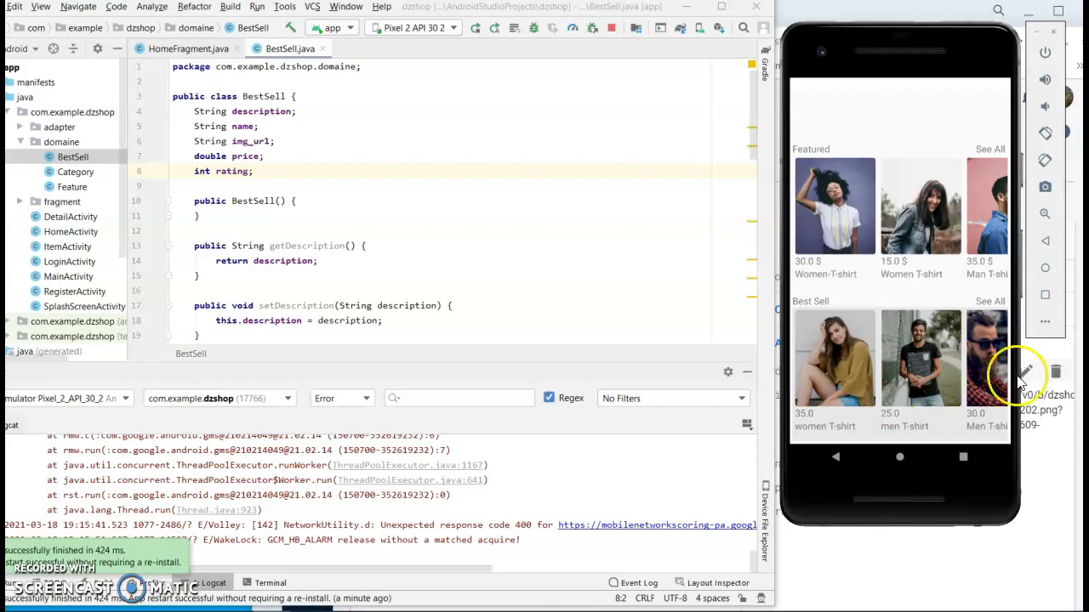
{"action": "mouse_move", "coordinate": [848, 458]}
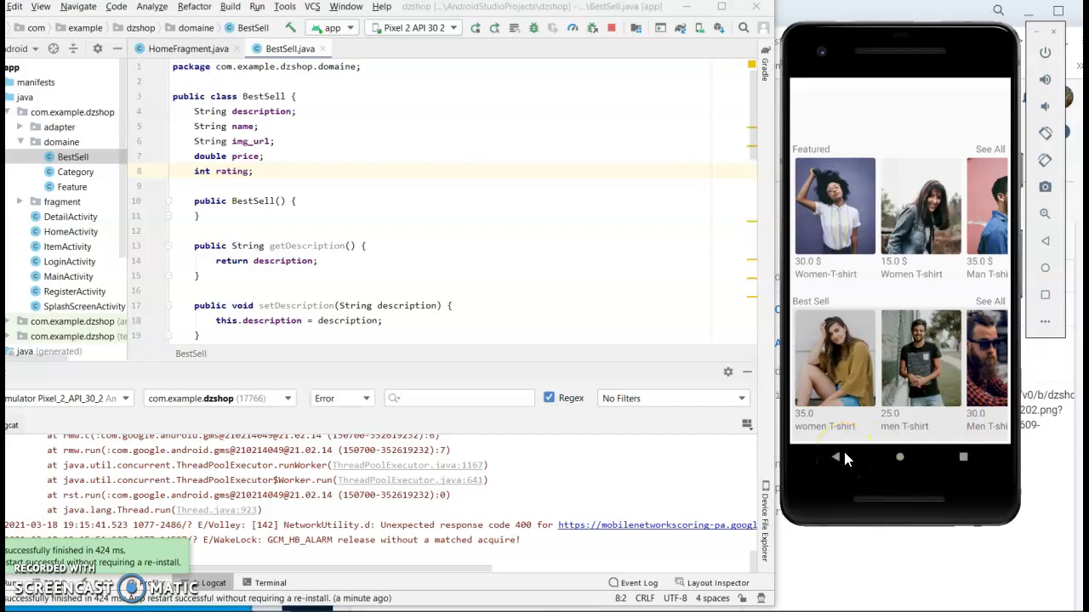
{"action": "mouse_move", "coordinate": [842, 333]}
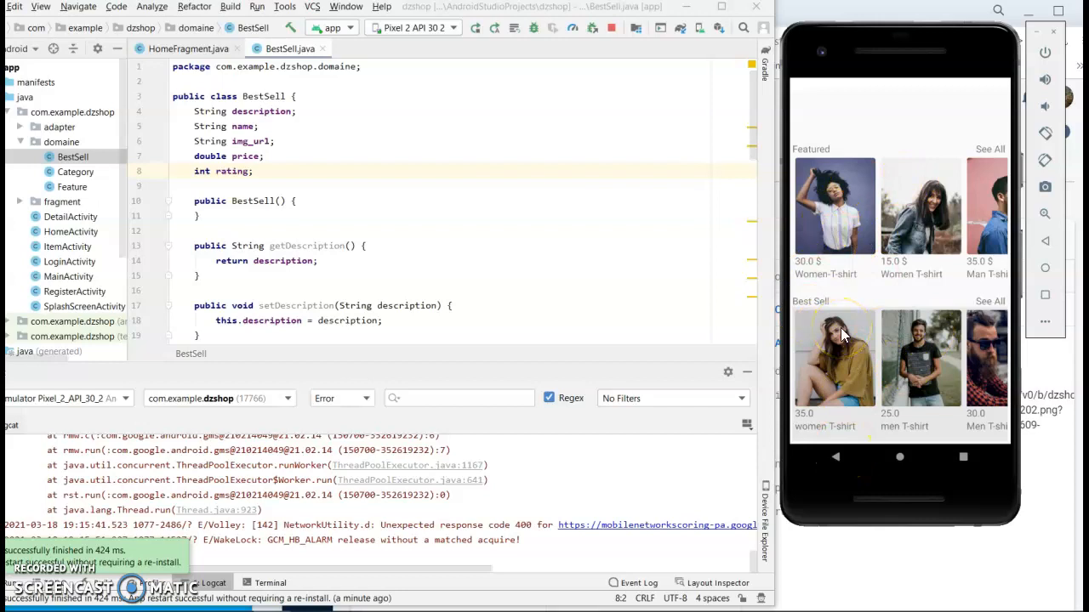
{"action": "mouse_move", "coordinate": [831, 452]}
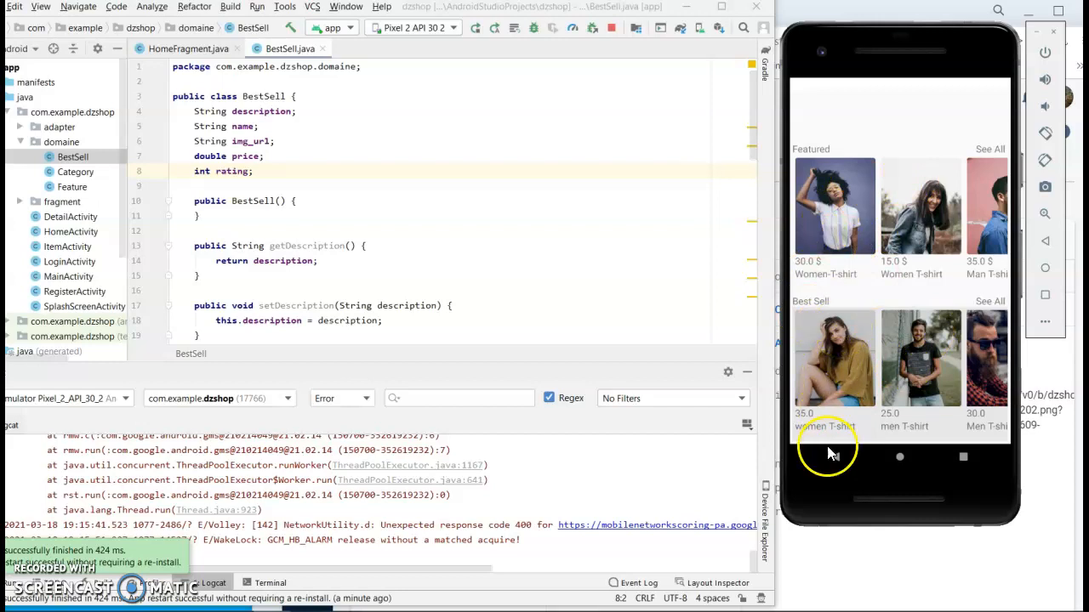